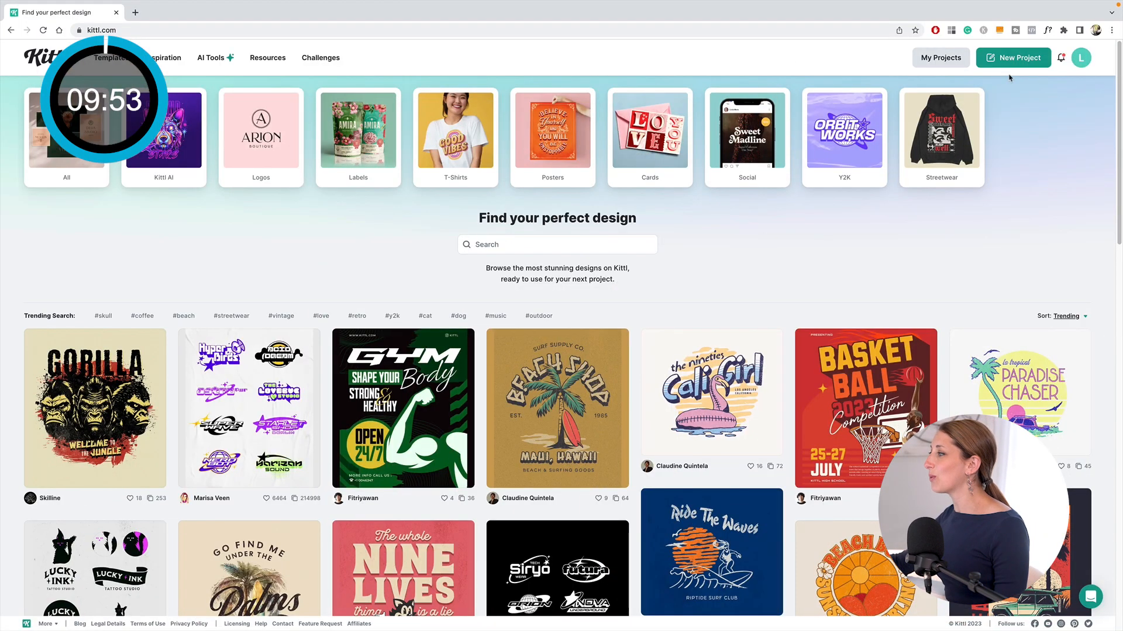
{"action": "mouse_move", "coordinate": [856, 232]}
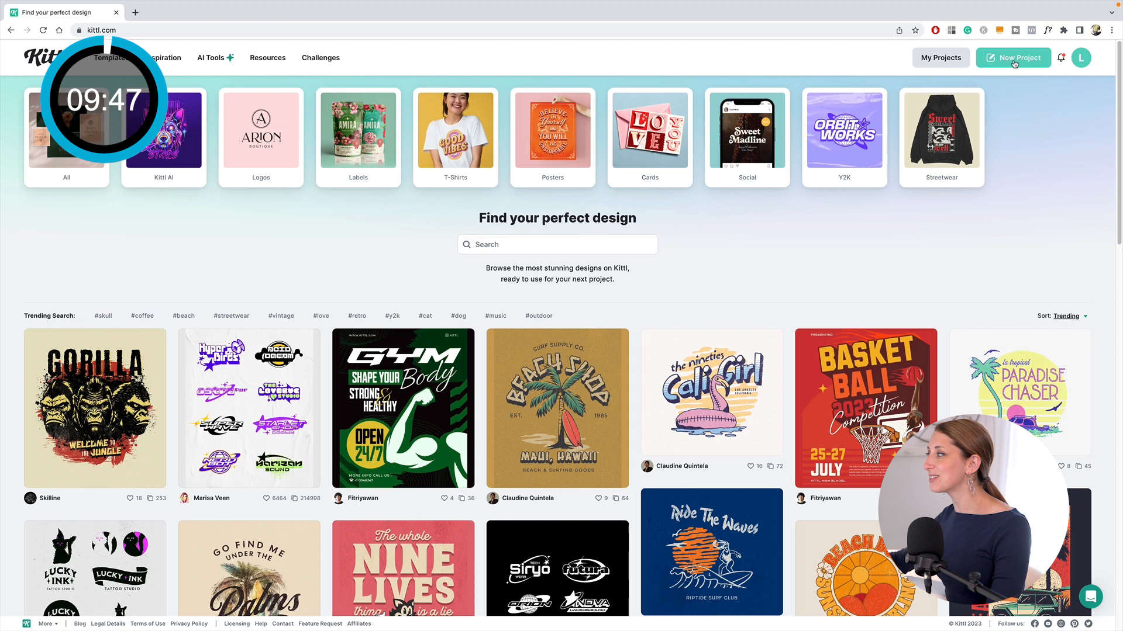
- Create a new project artboard in inches, 3.50 wide by 6.00 tall at 300 DPI
{"action": "left_click", "coordinate": [1013, 58]}
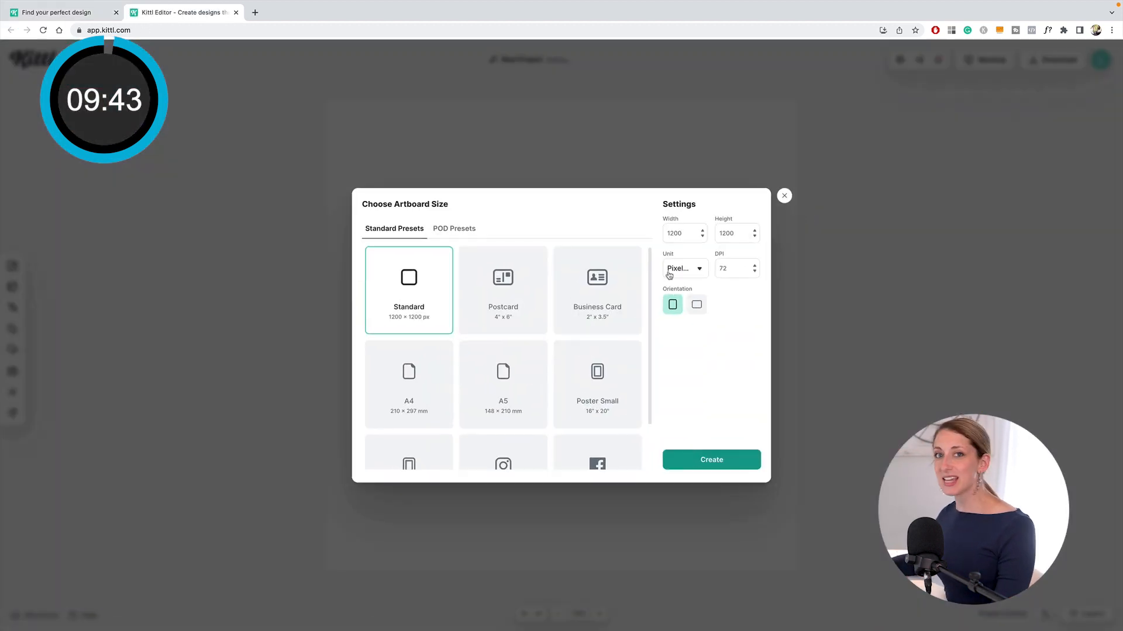
{"action": "left_click", "coordinate": [684, 269]}
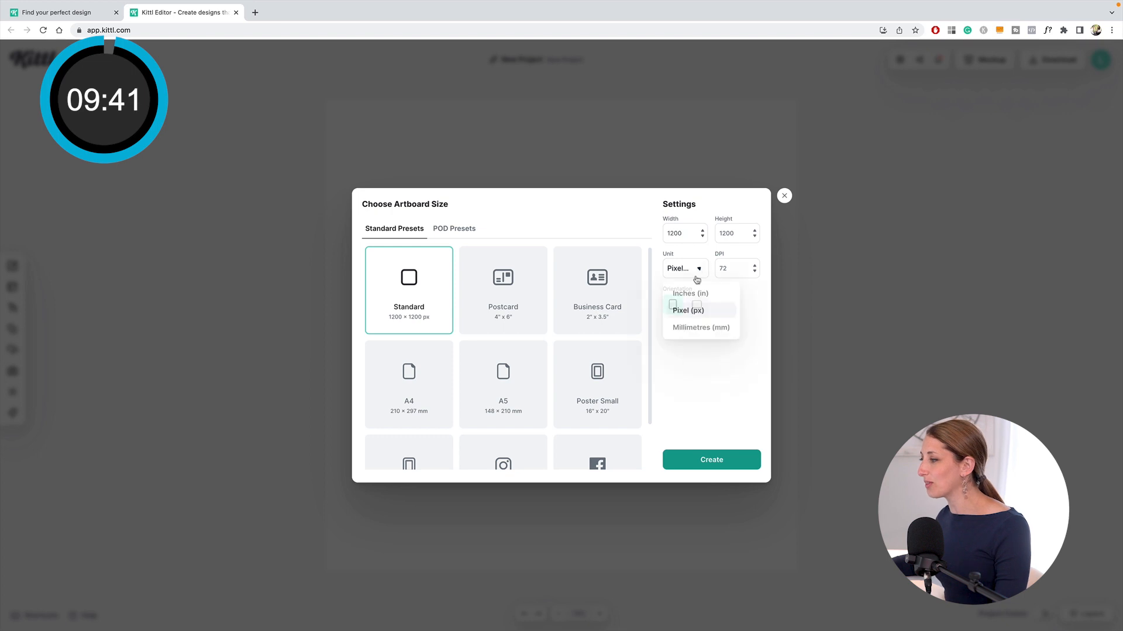
{"action": "left_click", "coordinate": [690, 294]}
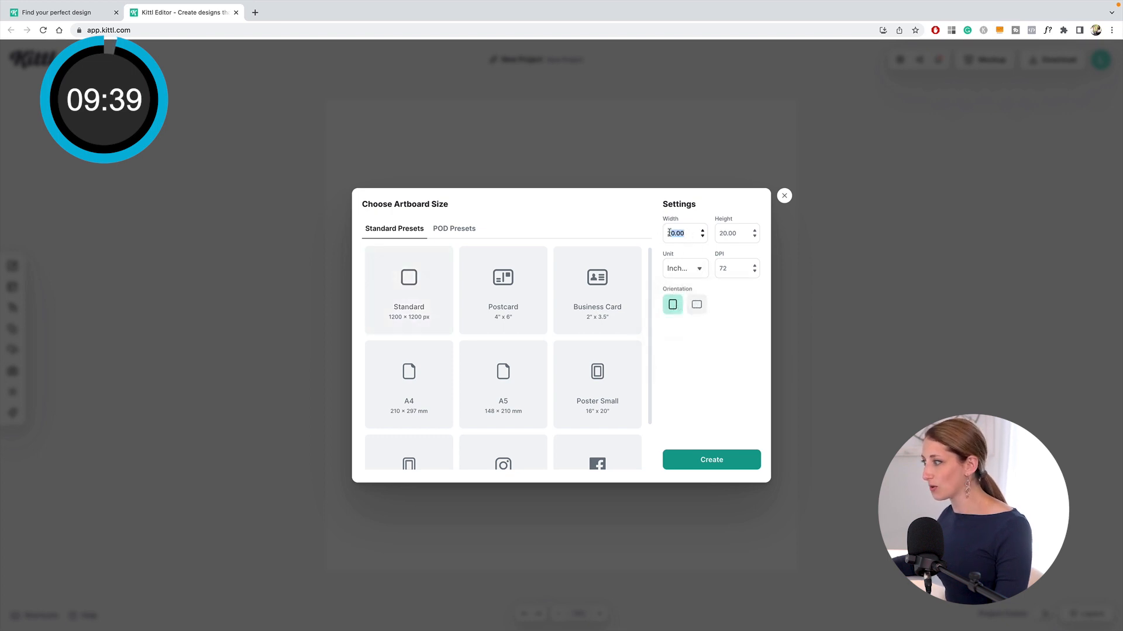
{"action": "type", "text": "20.00"}
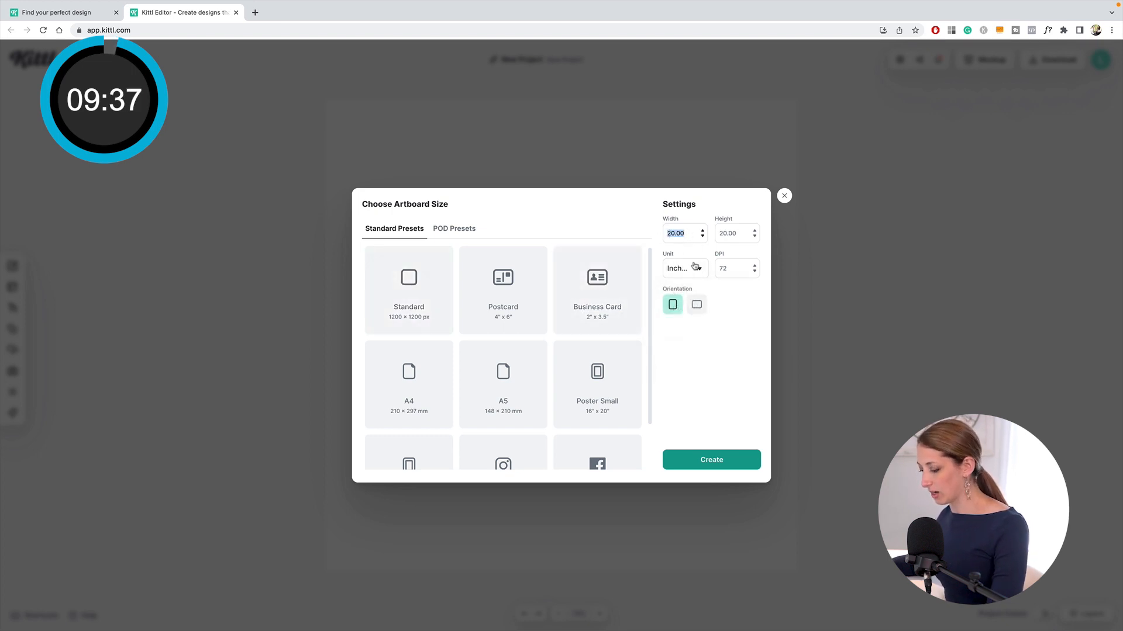
{"action": "type", "text": "3.50"}
{"action": "left_click", "coordinate": [737, 233]}
{"action": "type", "text": "6"}
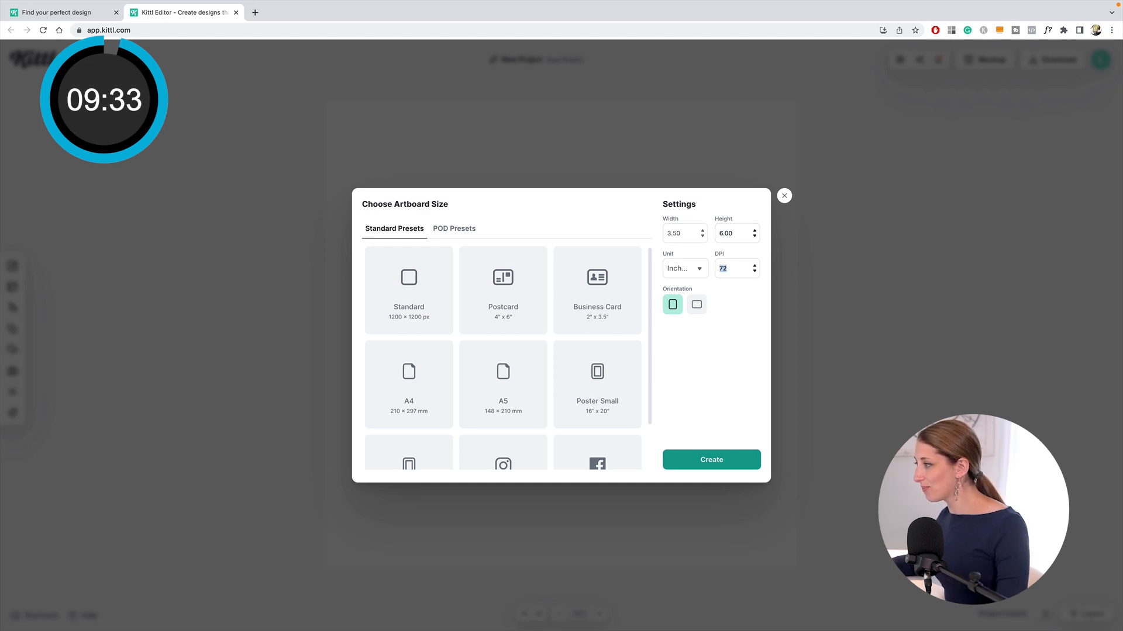
{"action": "type", "text": "300"}
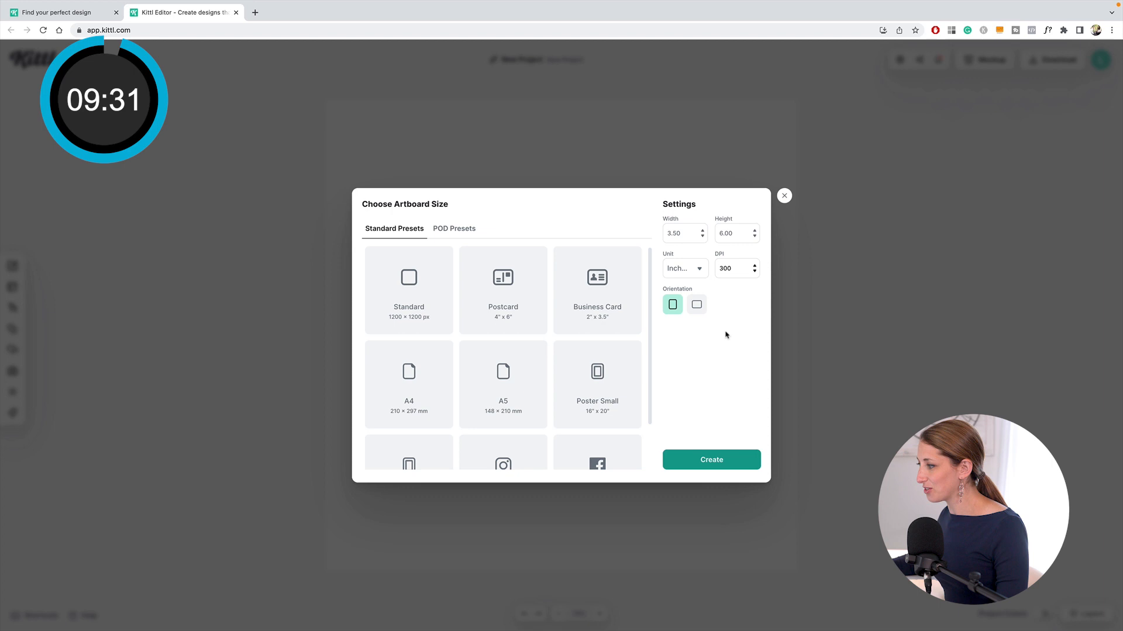
{"action": "left_click", "coordinate": [711, 459]}
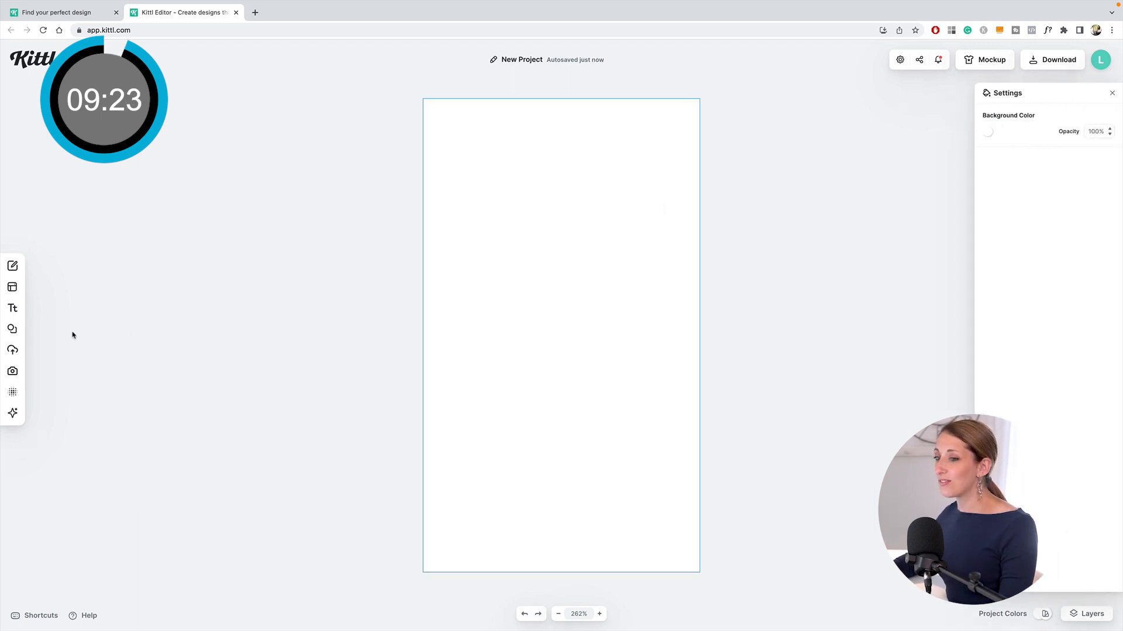
- Search Elements for 'watermelon' and add the watercolor watermelon slice to the artboard
{"action": "left_click", "coordinate": [11, 350]}
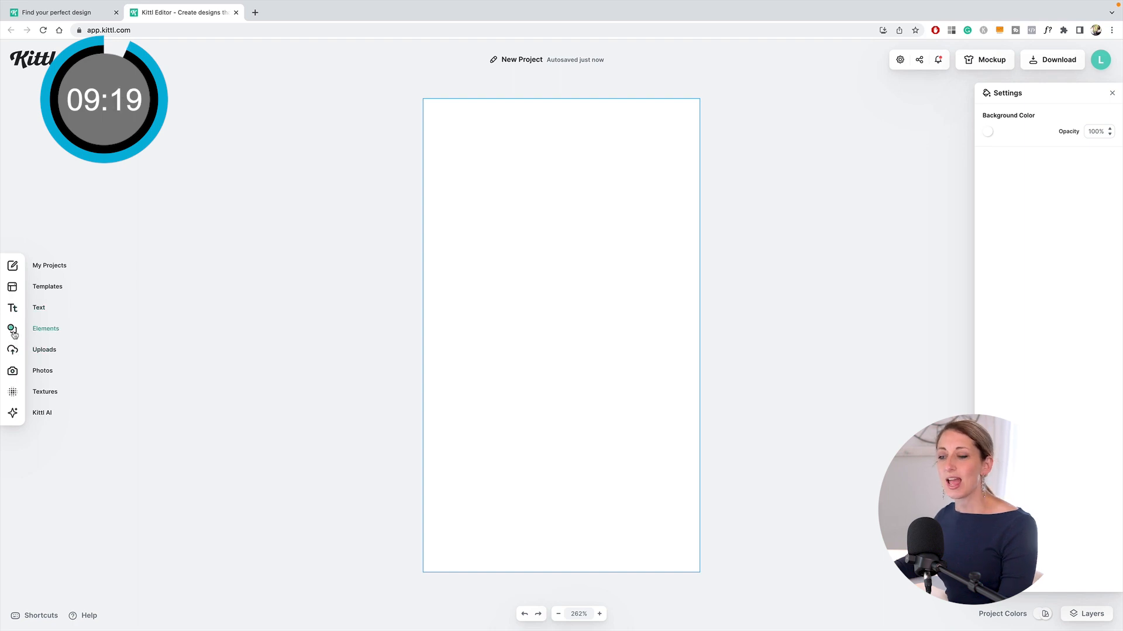
{"action": "left_click", "coordinate": [12, 329]}
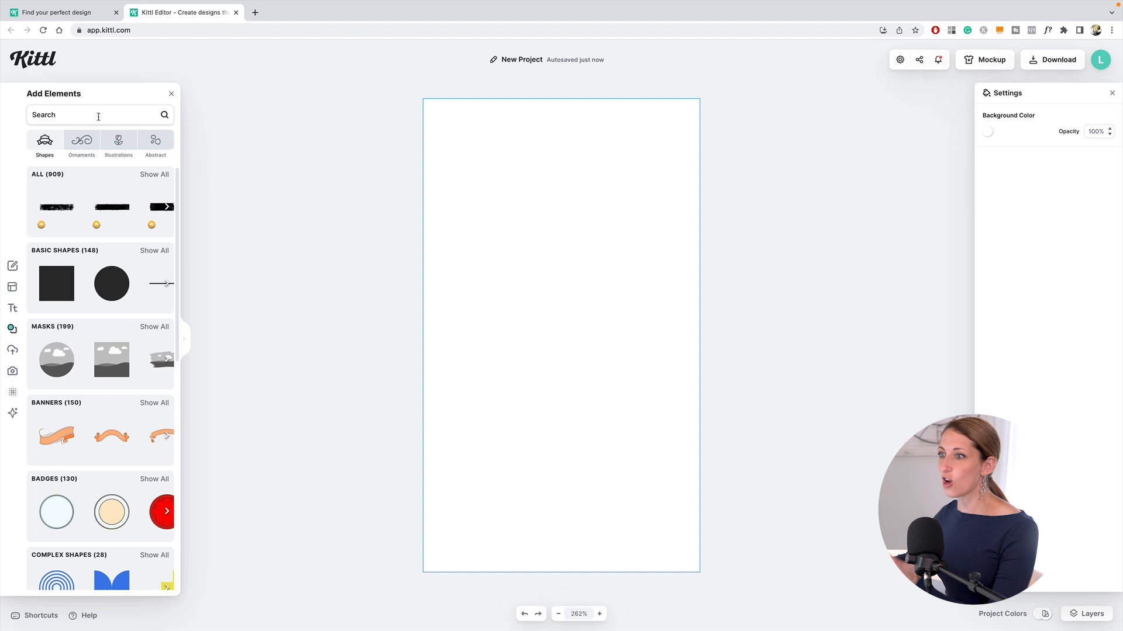
{"action": "type", "text": "watermel"}
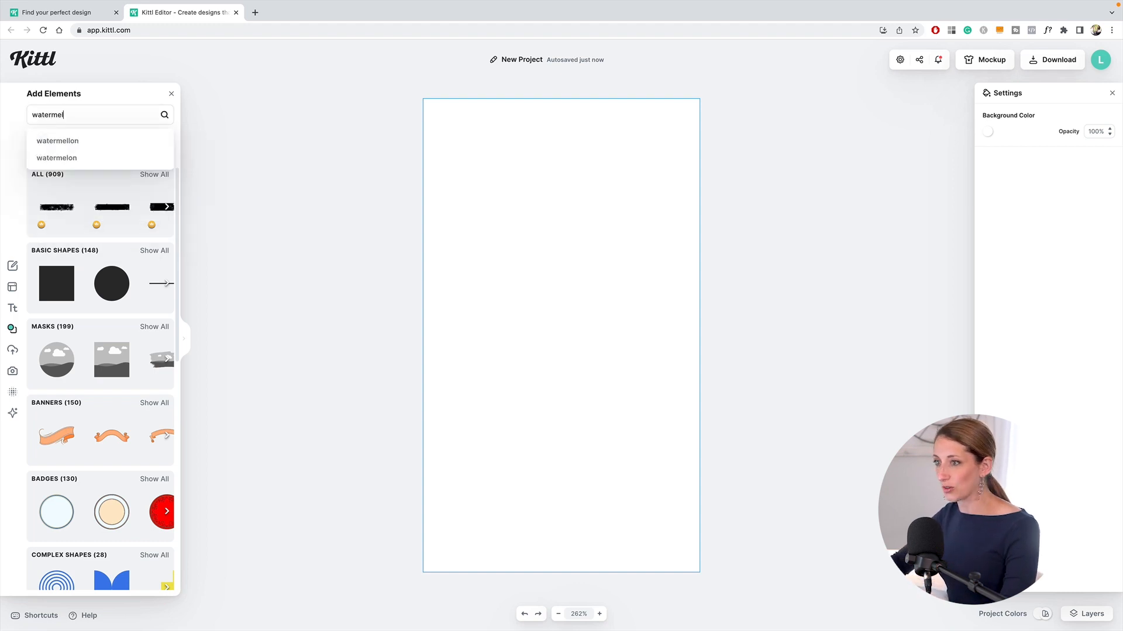
{"action": "left_click", "coordinate": [56, 158]}
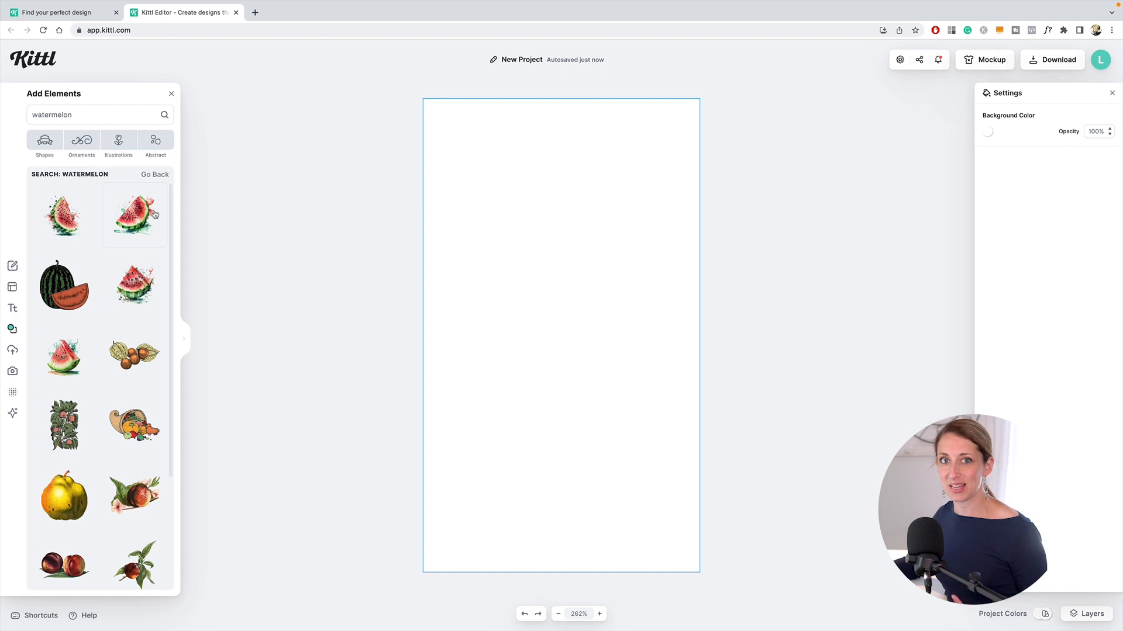
{"action": "mouse_move", "coordinate": [169, 178]}
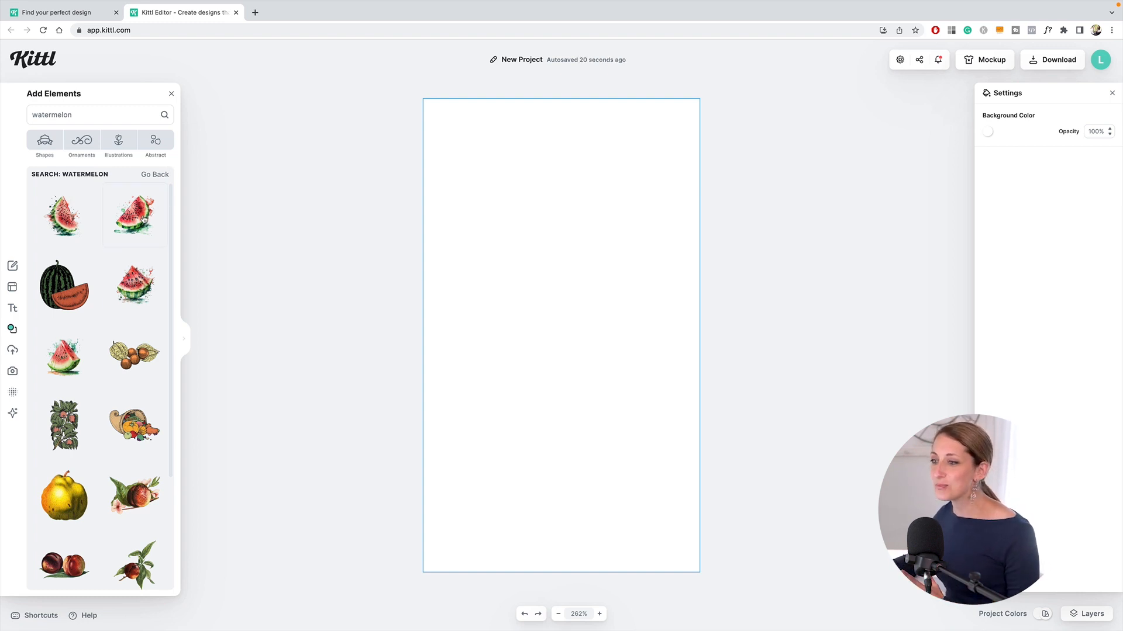
{"action": "left_click", "coordinate": [133, 217]}
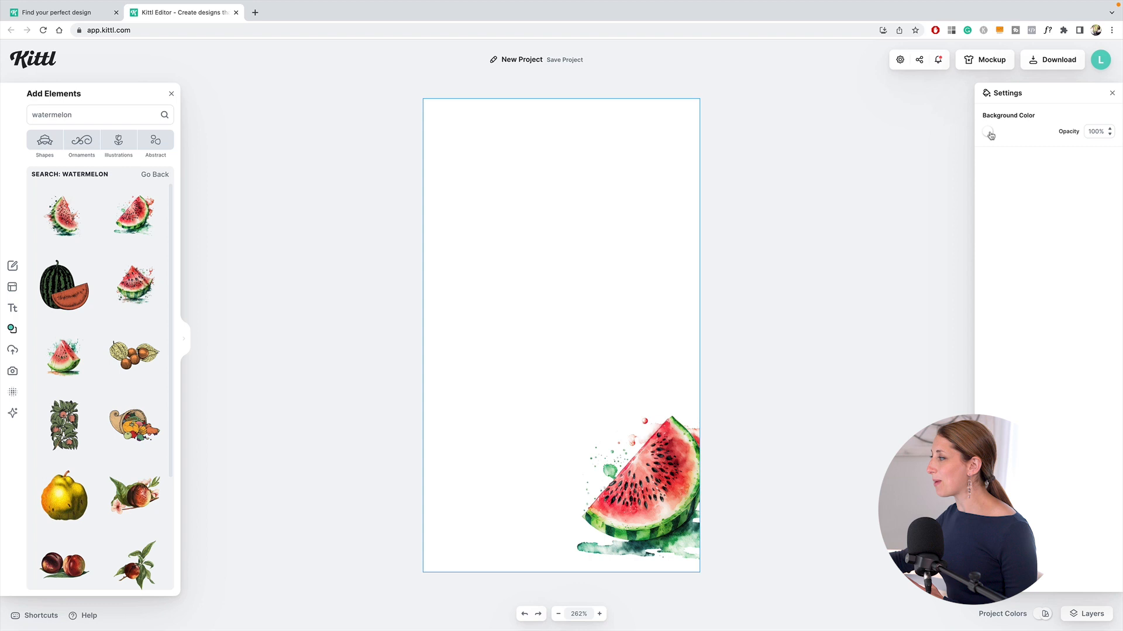
- Set the artboard background to a warm vivid red via the Solid Color picker
{"action": "left_click", "coordinate": [987, 133]}
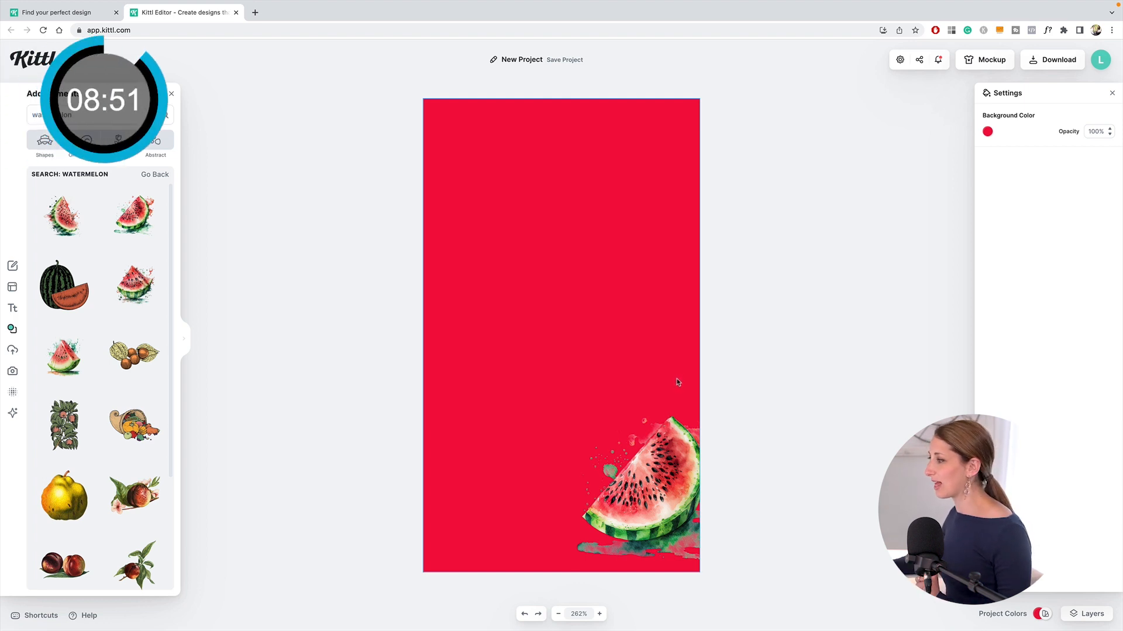
{"action": "left_click", "coordinate": [987, 131]}
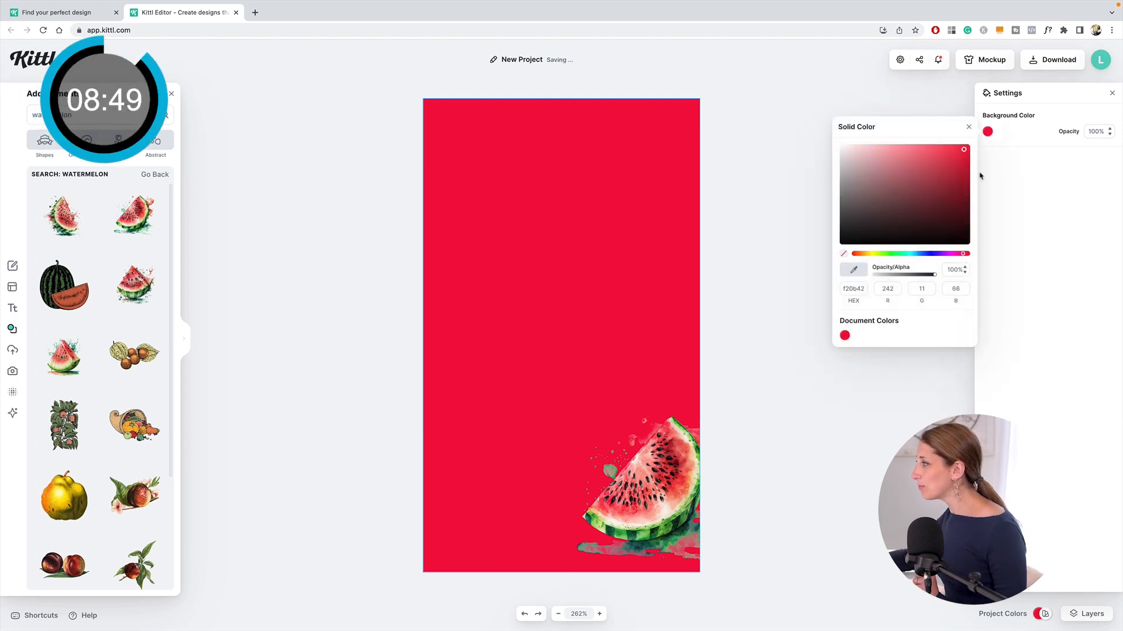
{"action": "left_click_drag", "start_coordinate": [967, 253], "coordinate": [966, 253]}
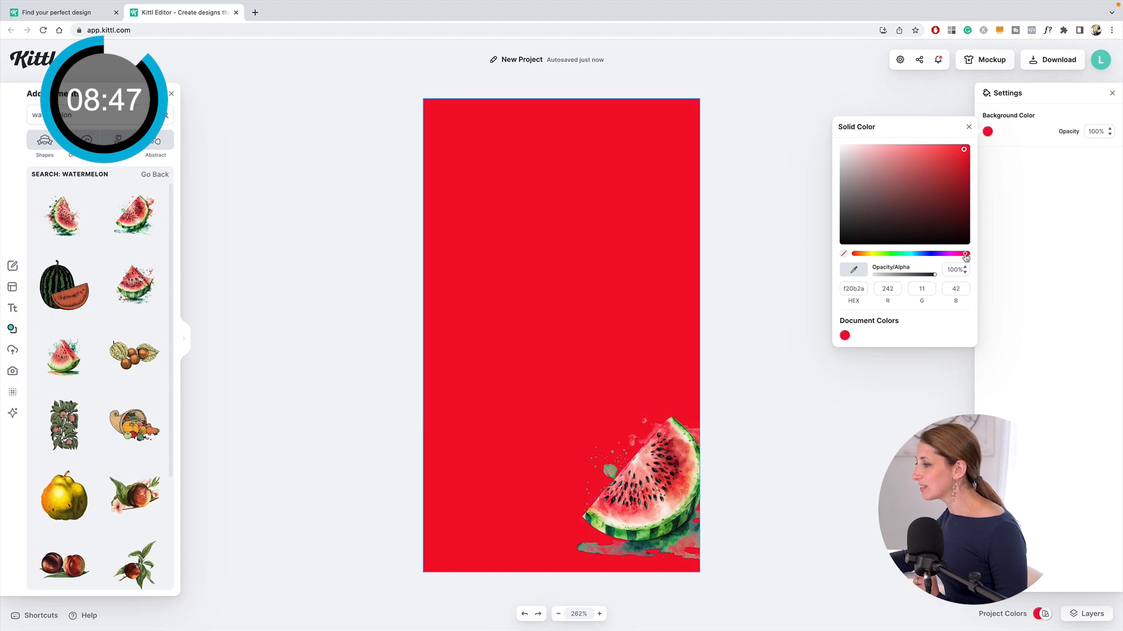
{"action": "left_click", "coordinate": [968, 127]}
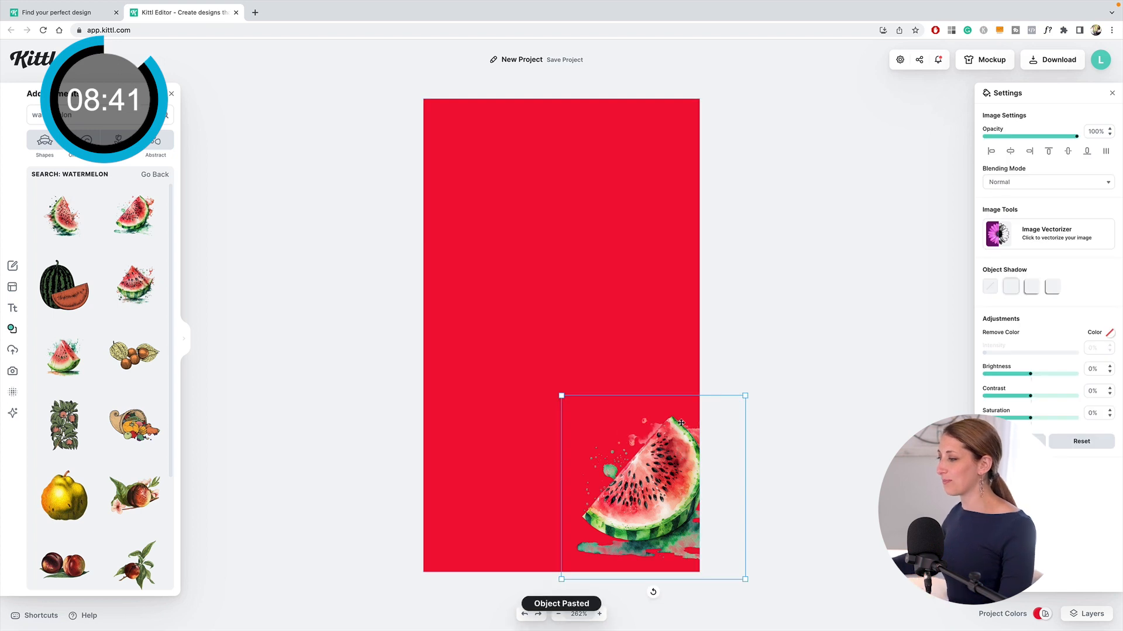
- Move a pasted watermelon copy to the top-left corner and rotate it
{"action": "left_click_drag", "start_coordinate": [630, 486], "coordinate": [469, 165]}
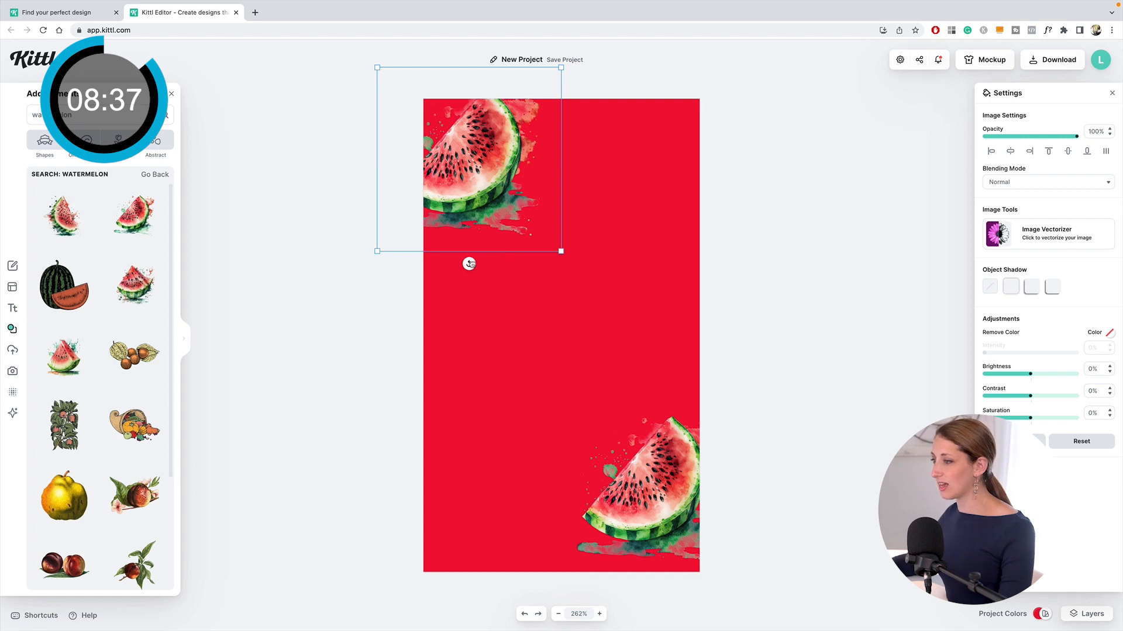
{"action": "left_click_drag", "start_coordinate": [469, 263], "coordinate": [448, 58]}
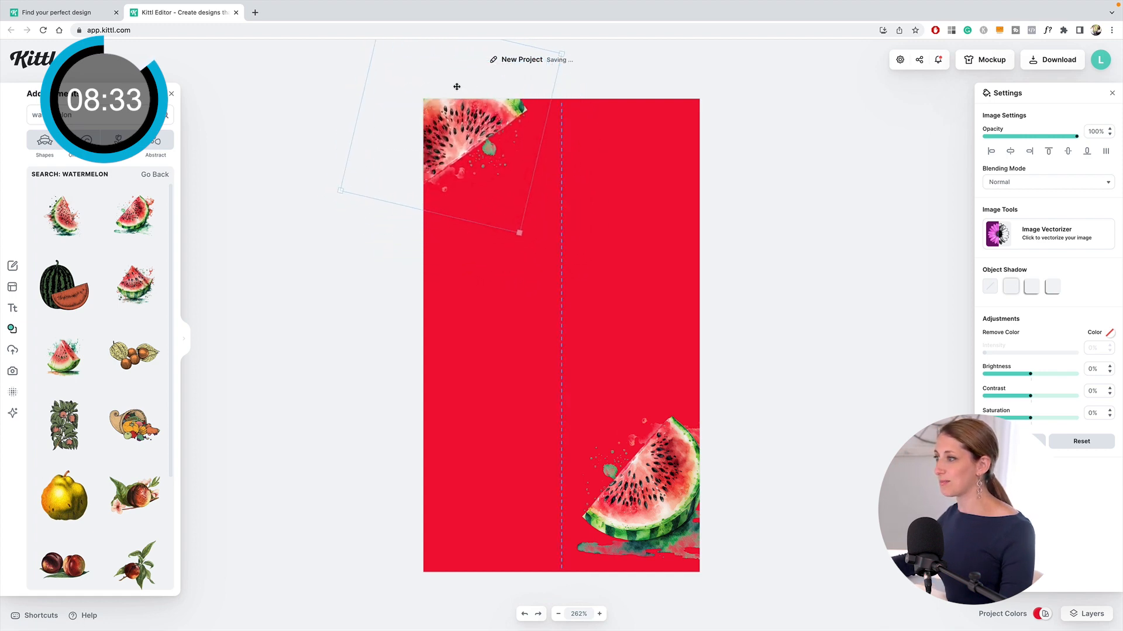
{"action": "left_click", "coordinate": [648, 487]}
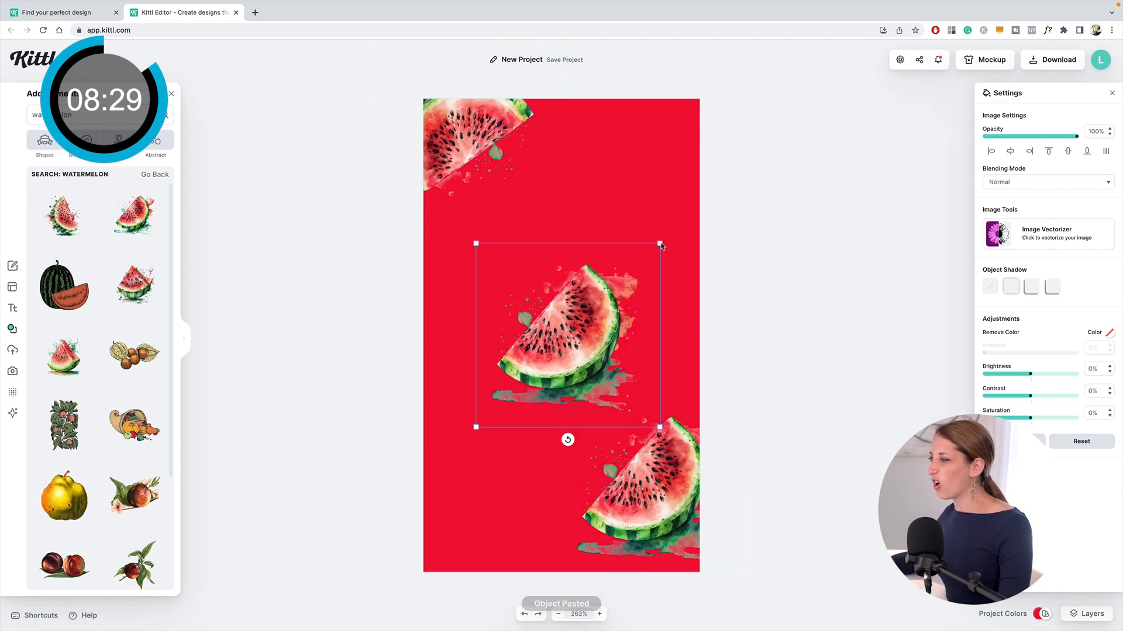
- Enlarge another copy to span the artboard centre and fade it to about 11% opacity
{"action": "left_click_drag", "start_coordinate": [660, 245], "coordinate": [738, 150]}
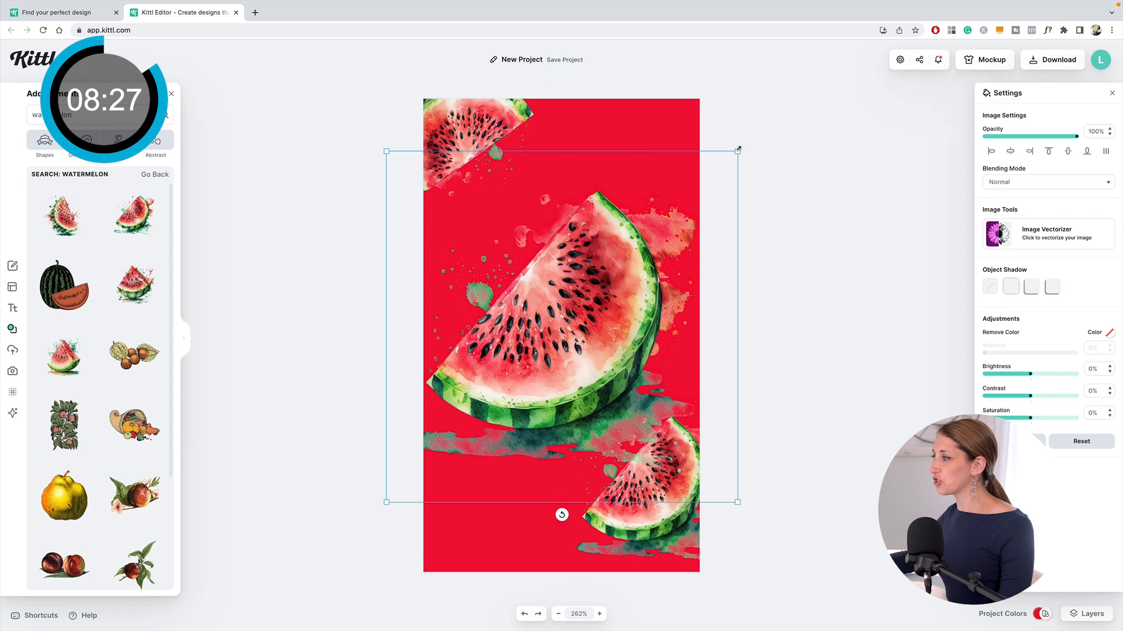
{"action": "left_click_drag", "start_coordinate": [738, 149], "coordinate": [787, 103]}
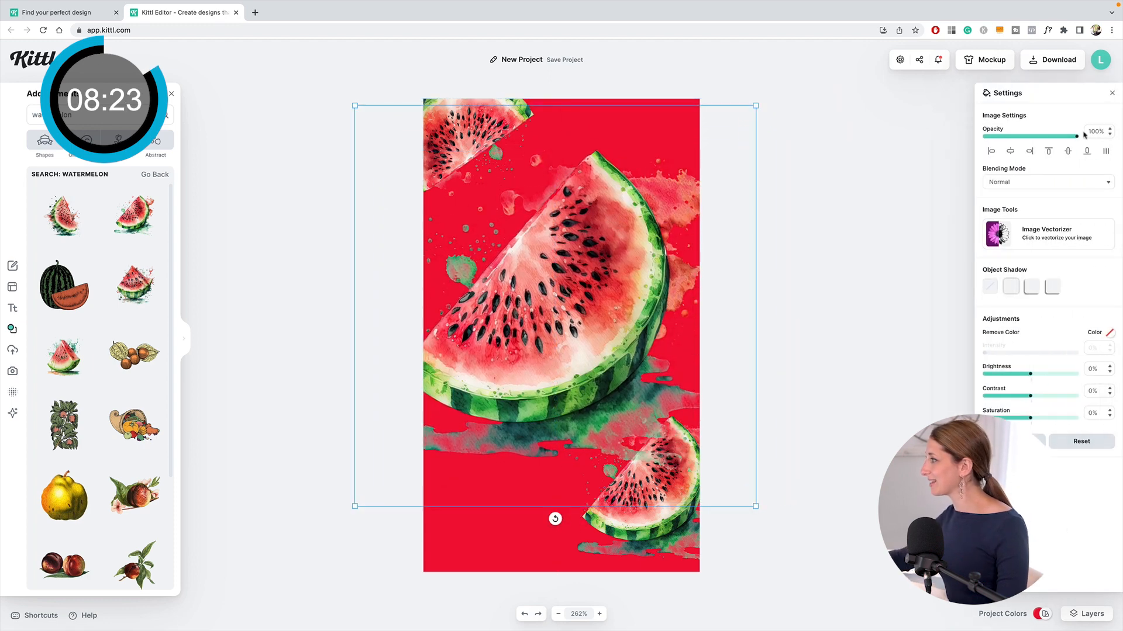
{"action": "left_click_drag", "start_coordinate": [1074, 135], "coordinate": [1003, 136]}
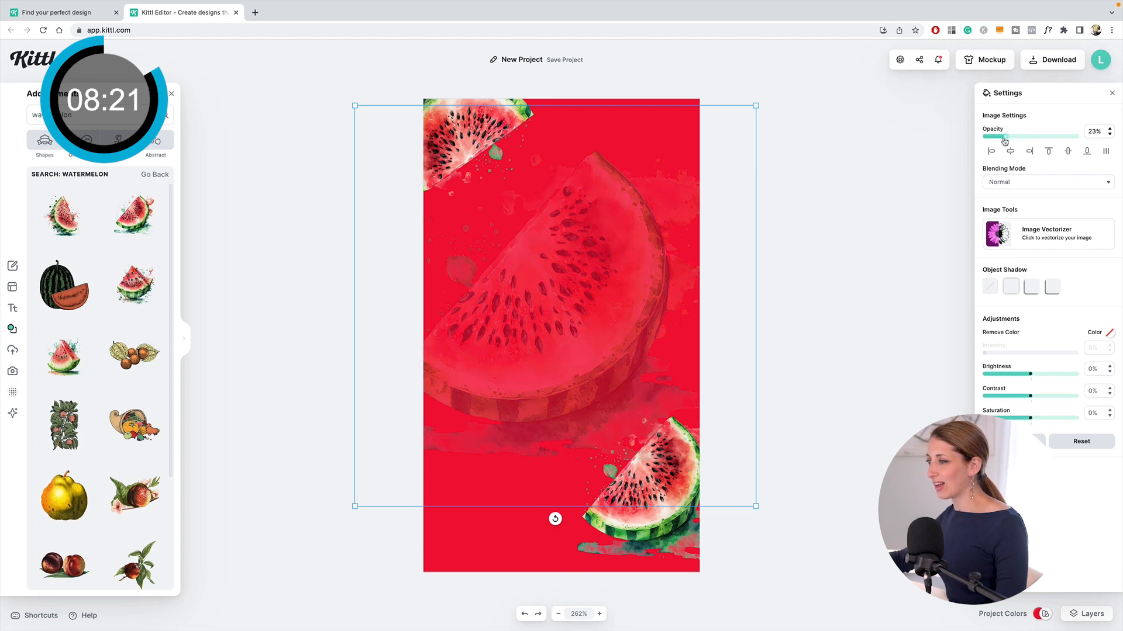
{"action": "left_click_drag", "start_coordinate": [1003, 136], "coordinate": [993, 135]}
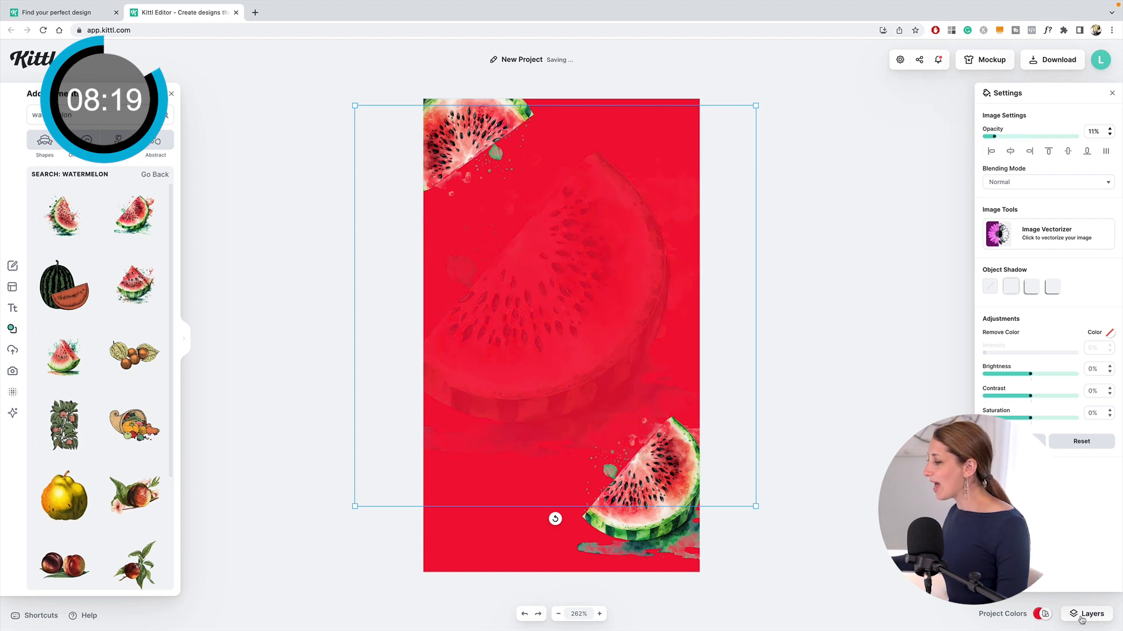
{"action": "left_click", "coordinate": [1085, 614]}
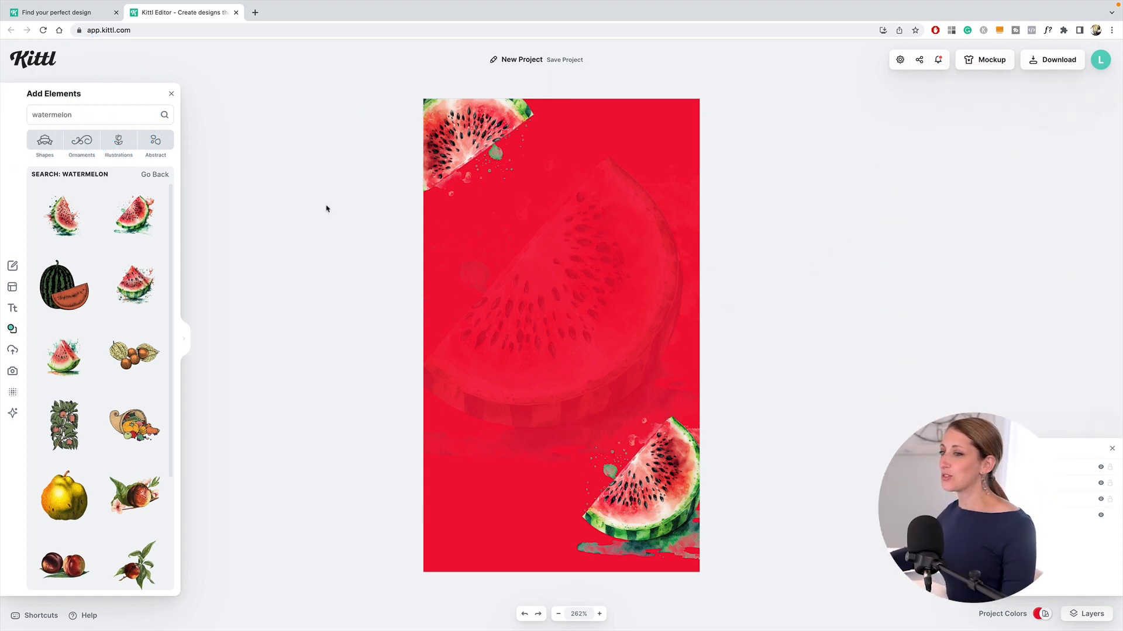
- Add a headline reading 'verano' and colour it white
{"action": "left_click", "coordinate": [11, 308]}
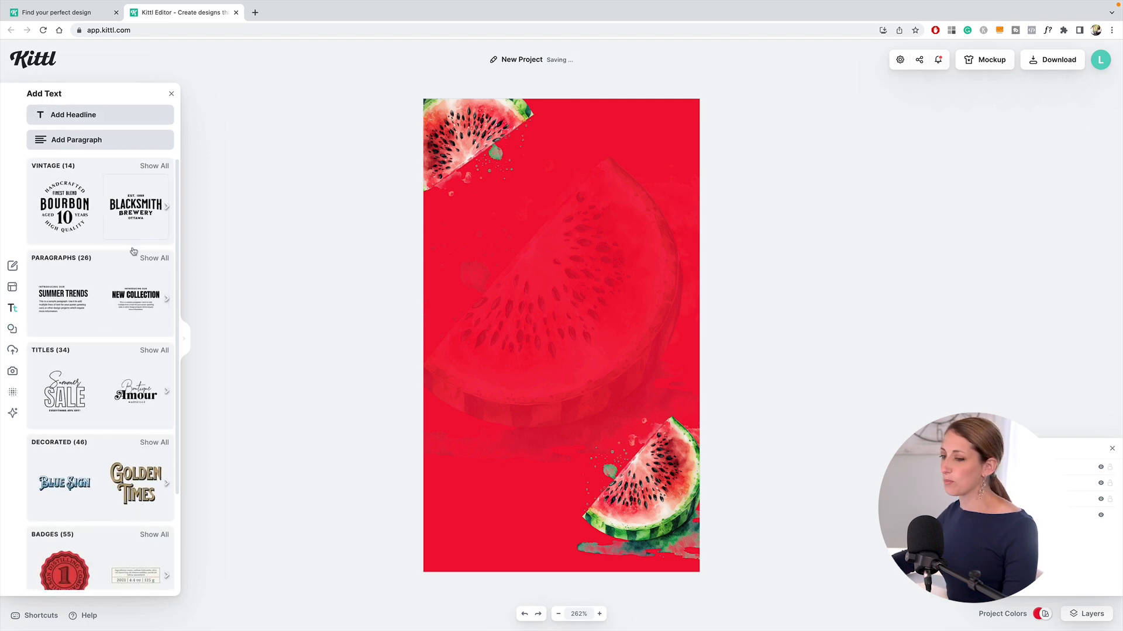
{"action": "left_click", "coordinate": [85, 115]}
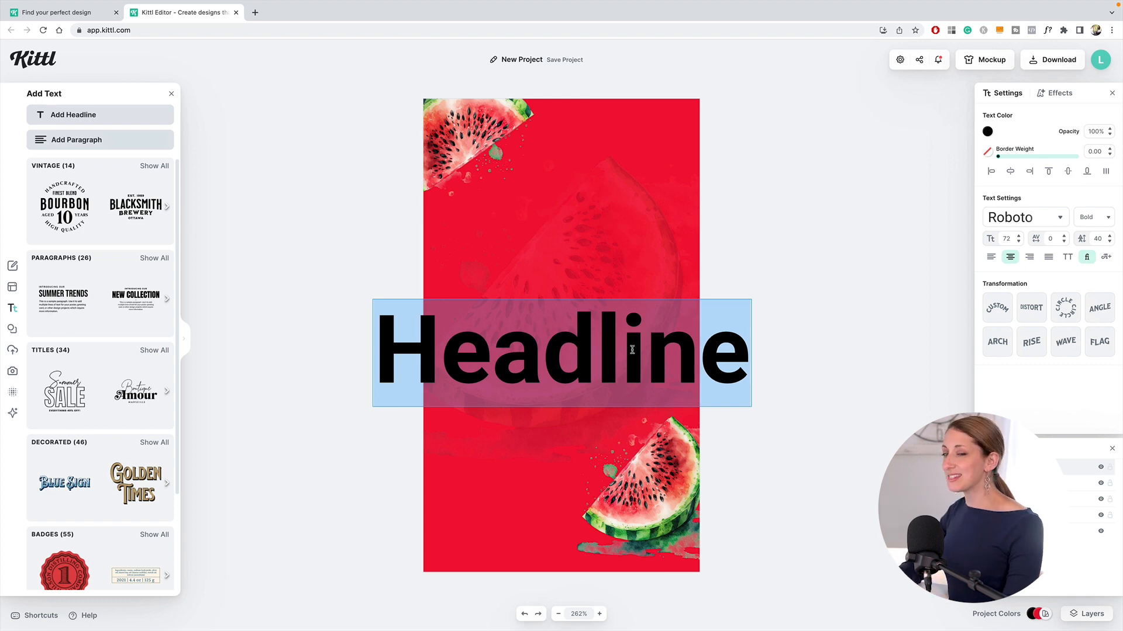
{"action": "type", "text": "V"}
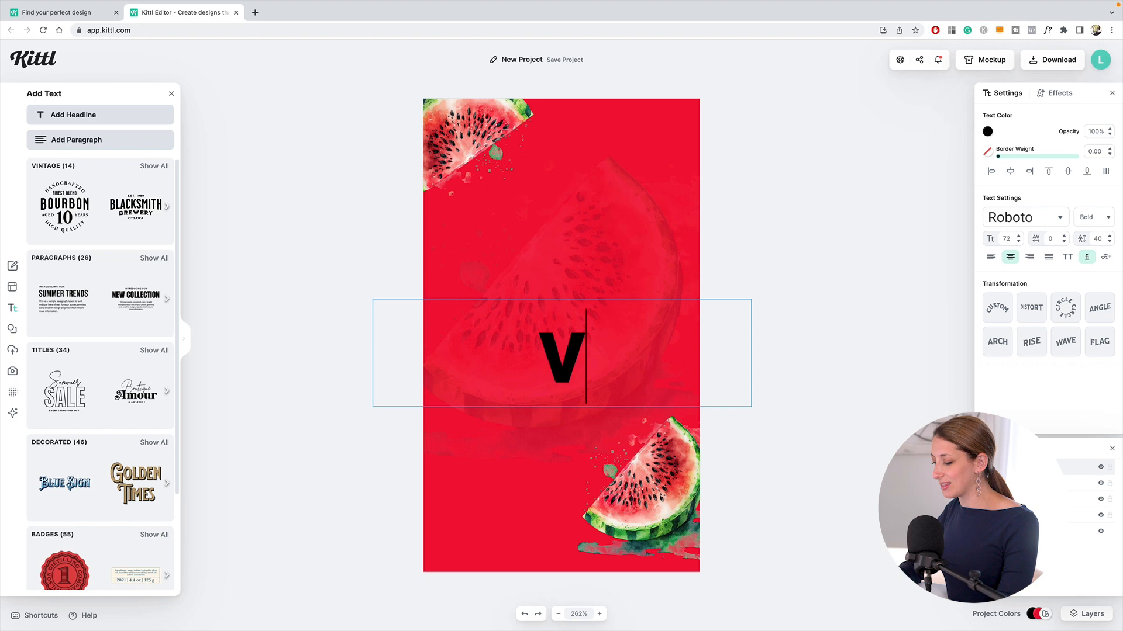
{"action": "type", "text": "verano"}
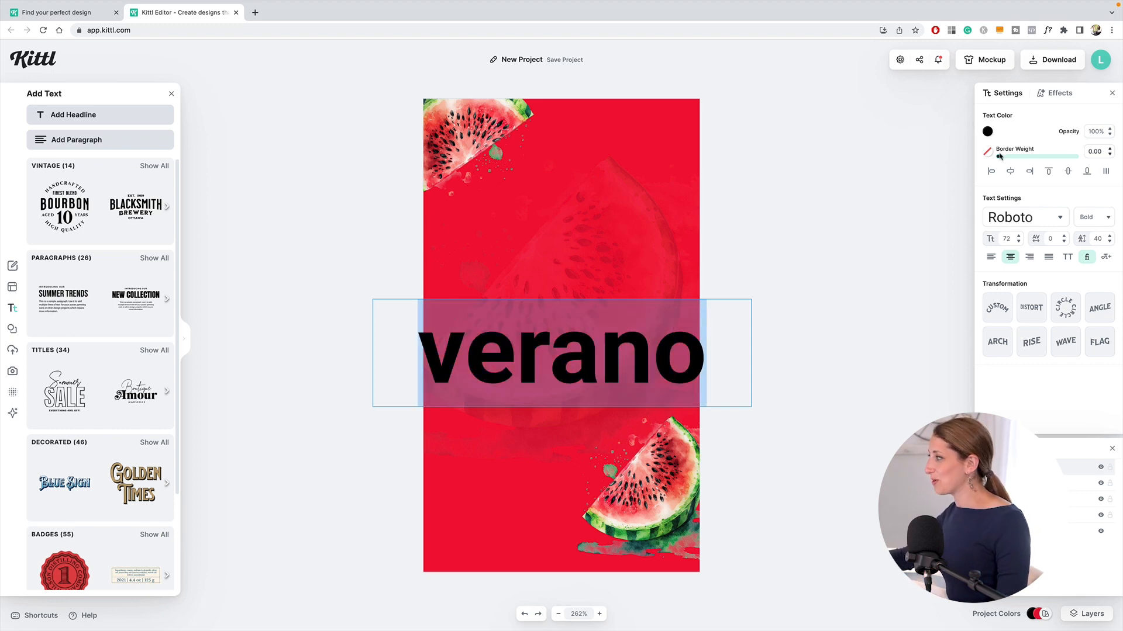
{"action": "left_click", "coordinate": [987, 131]}
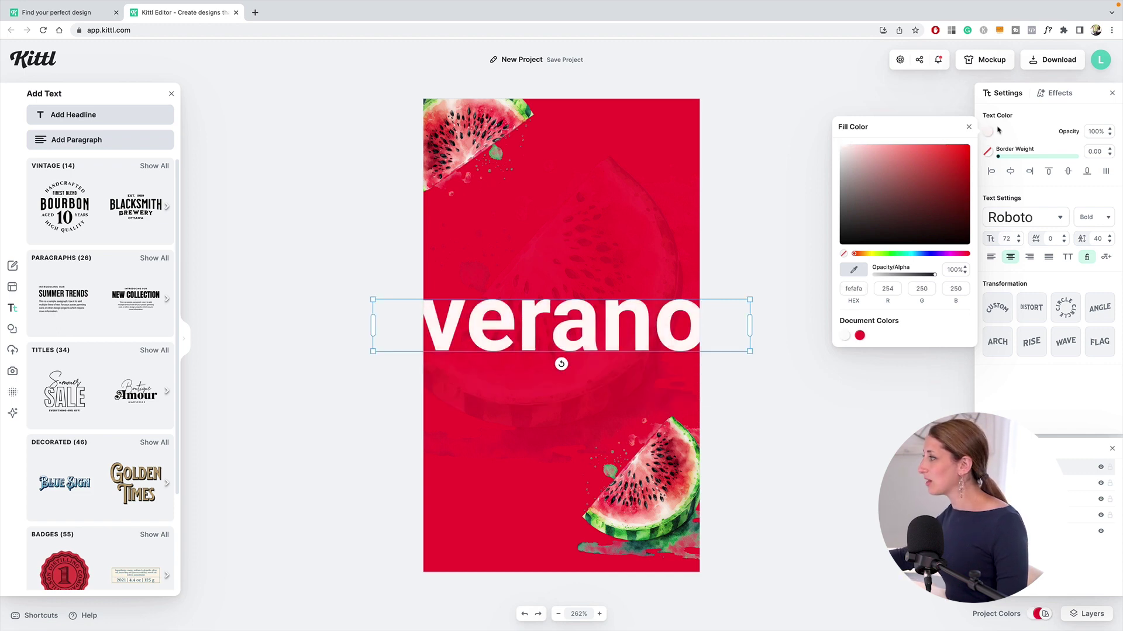
{"action": "left_click", "coordinate": [968, 126]}
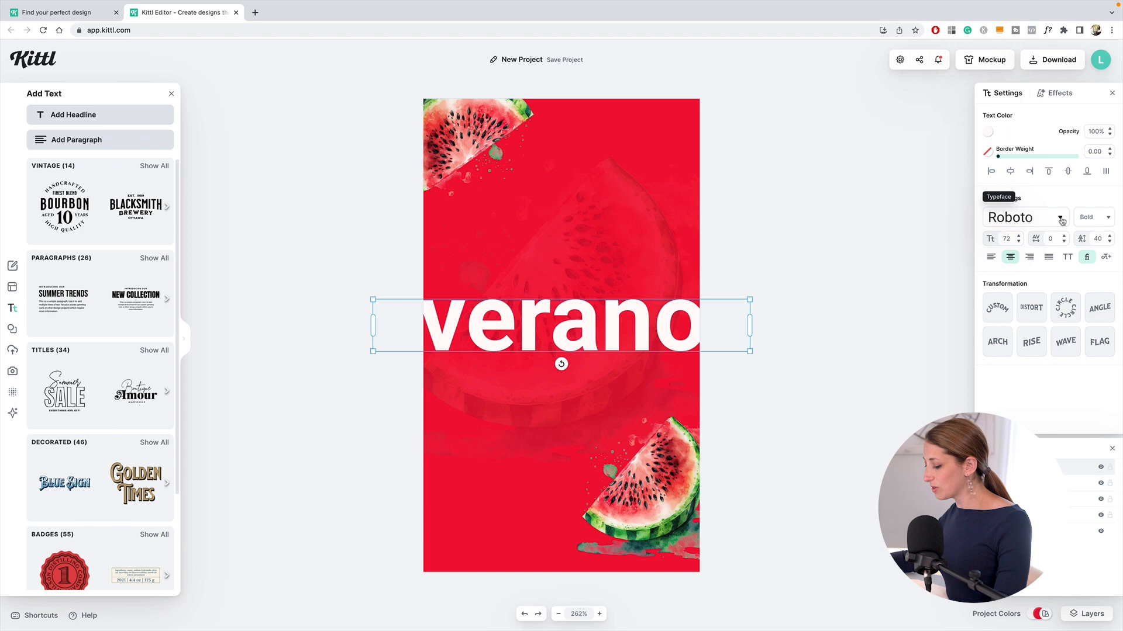
- Apply the KAPH typeface to the VERANO headline
{"action": "left_click", "coordinate": [1026, 218]}
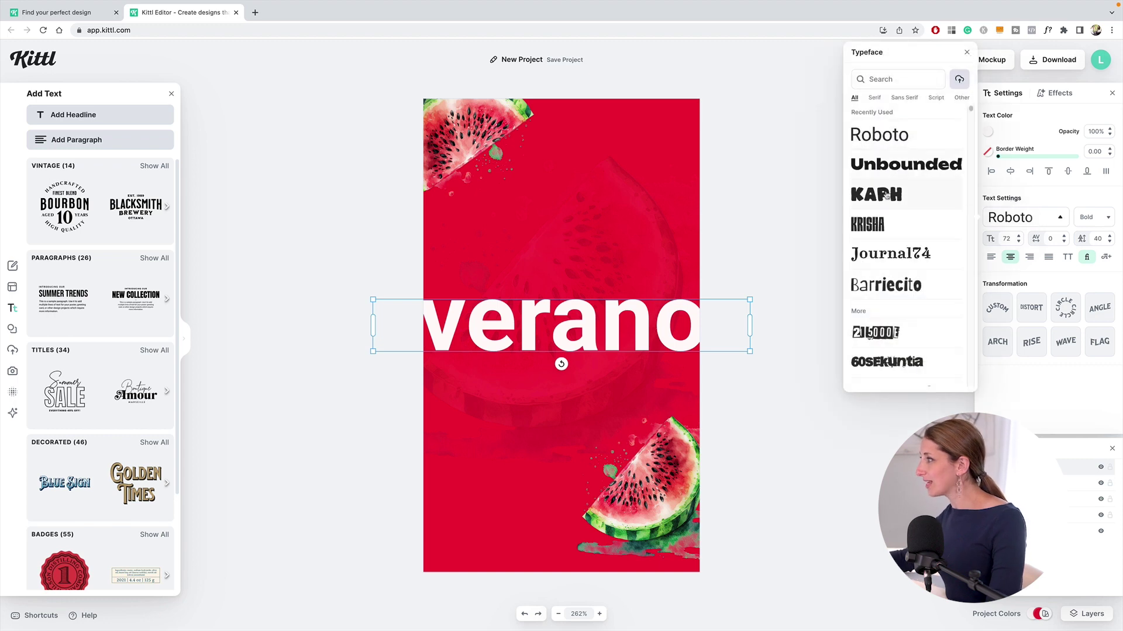
{"action": "left_click", "coordinate": [876, 194]}
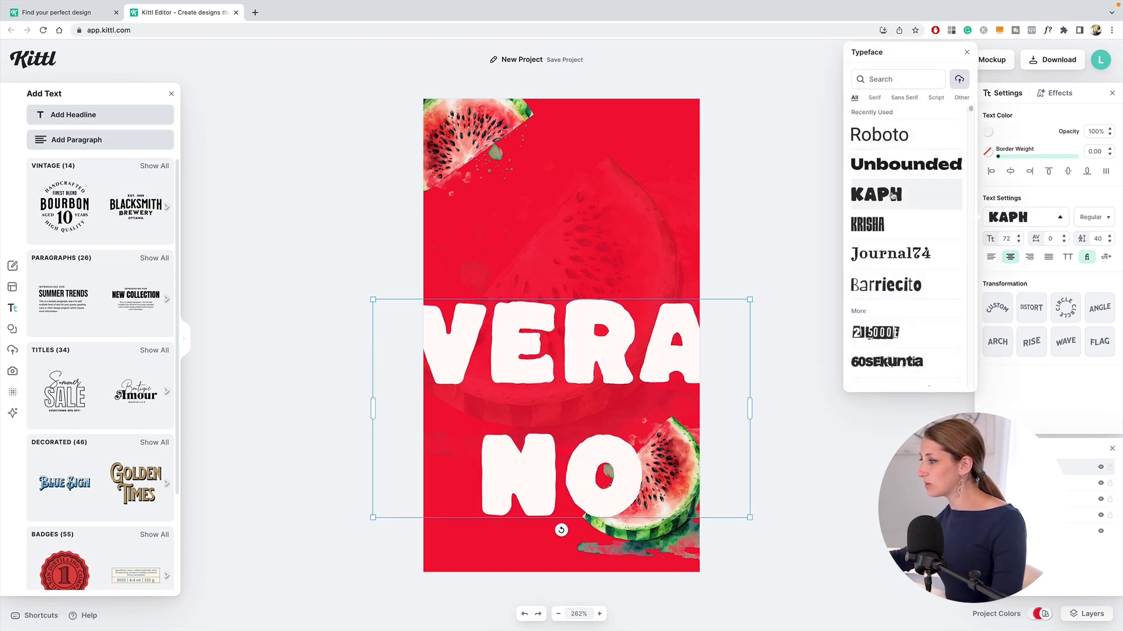
{"action": "left_click", "coordinate": [966, 52]}
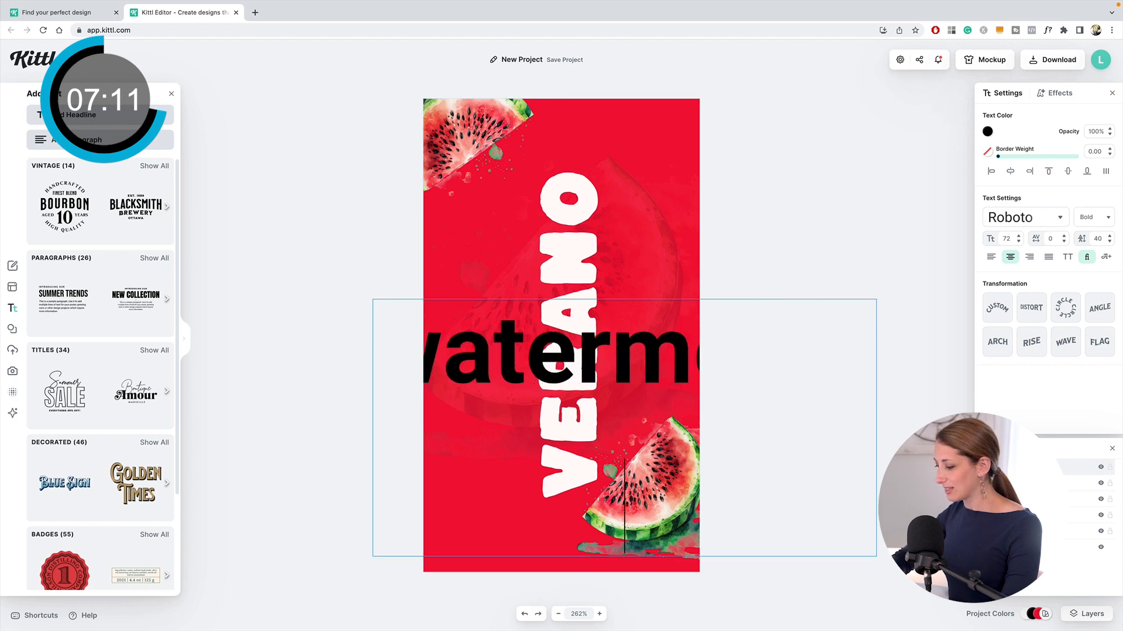
- Finish the 'watermelon splash' headline in Unbounded with tighter line spacing
{"action": "type", "text": "splash"}
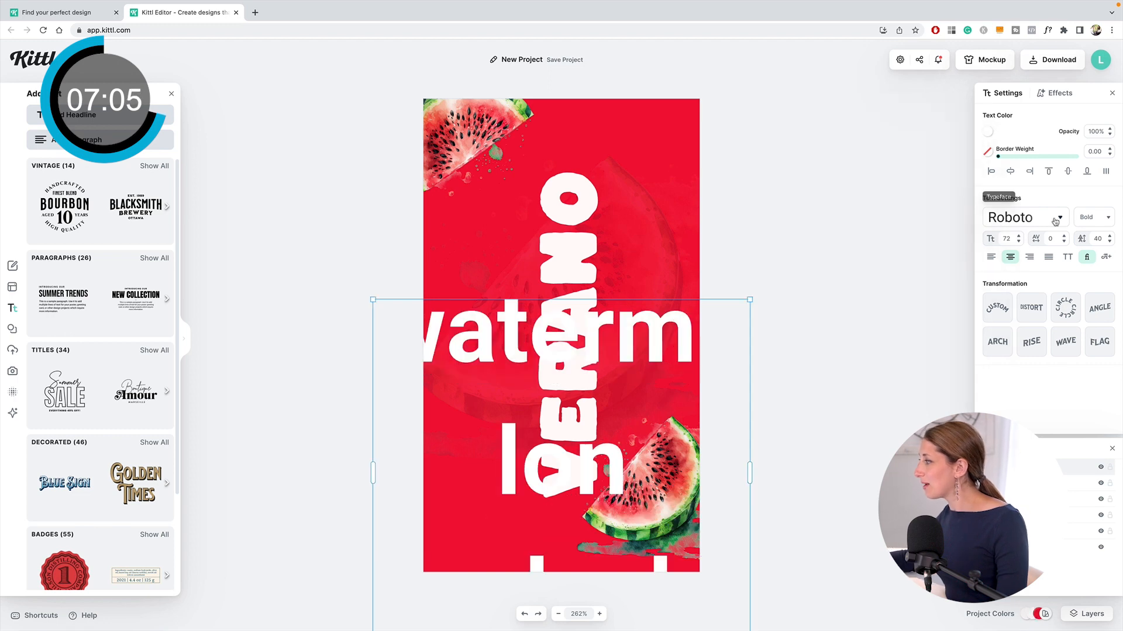
{"action": "left_click", "coordinate": [1025, 217]}
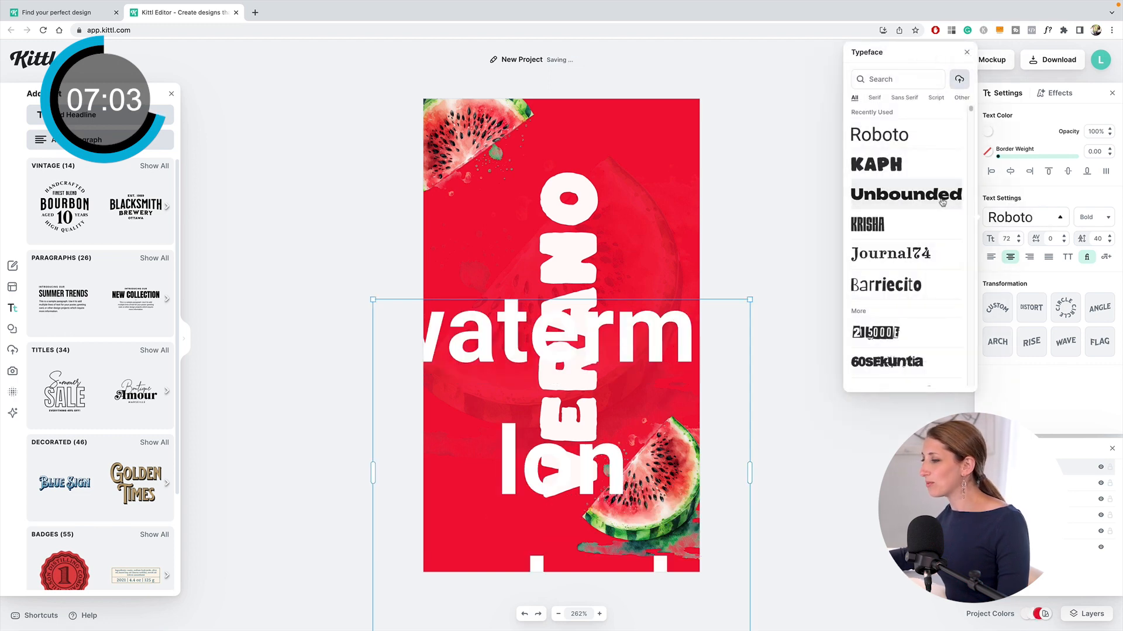
{"action": "left_click", "coordinate": [905, 194]}
{"action": "type", "text": "12"}
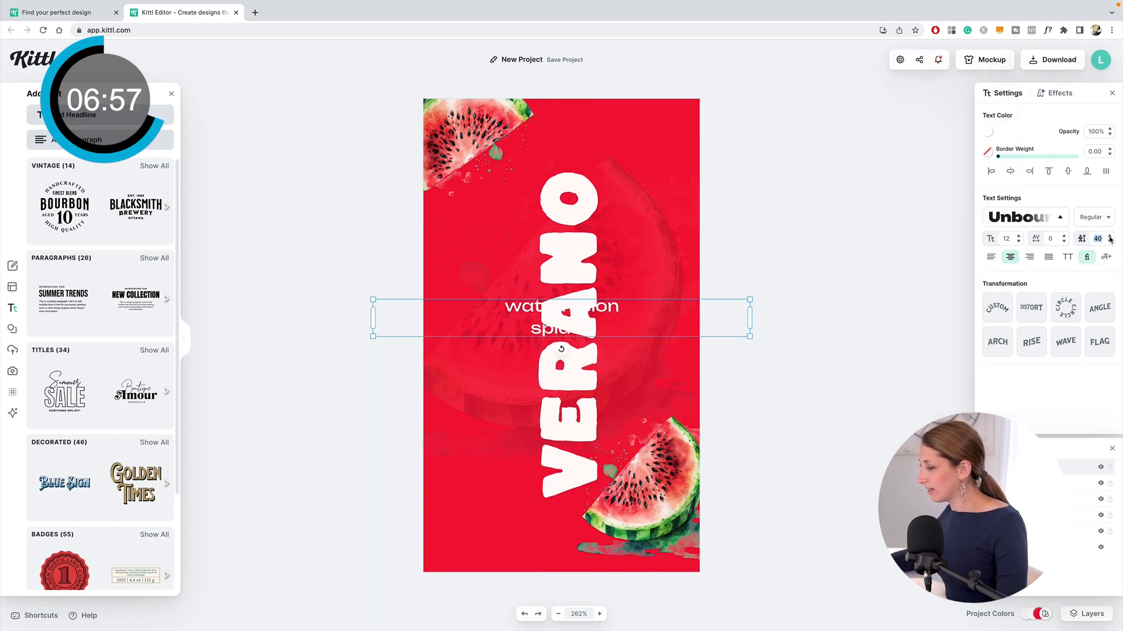
{"action": "left_click", "coordinate": [1110, 236]}
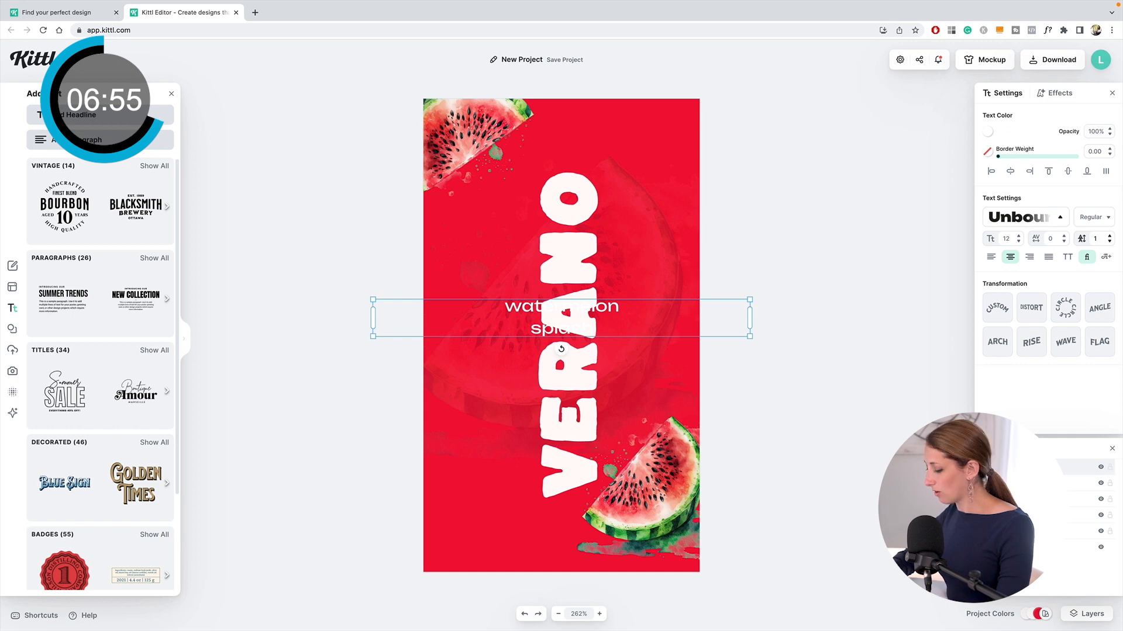
- Place watermelon splash at the top, VERANO below it, and position a pasted text copy on the label
{"action": "left_click_drag", "start_coordinate": [560, 317], "coordinate": [560, 147]}
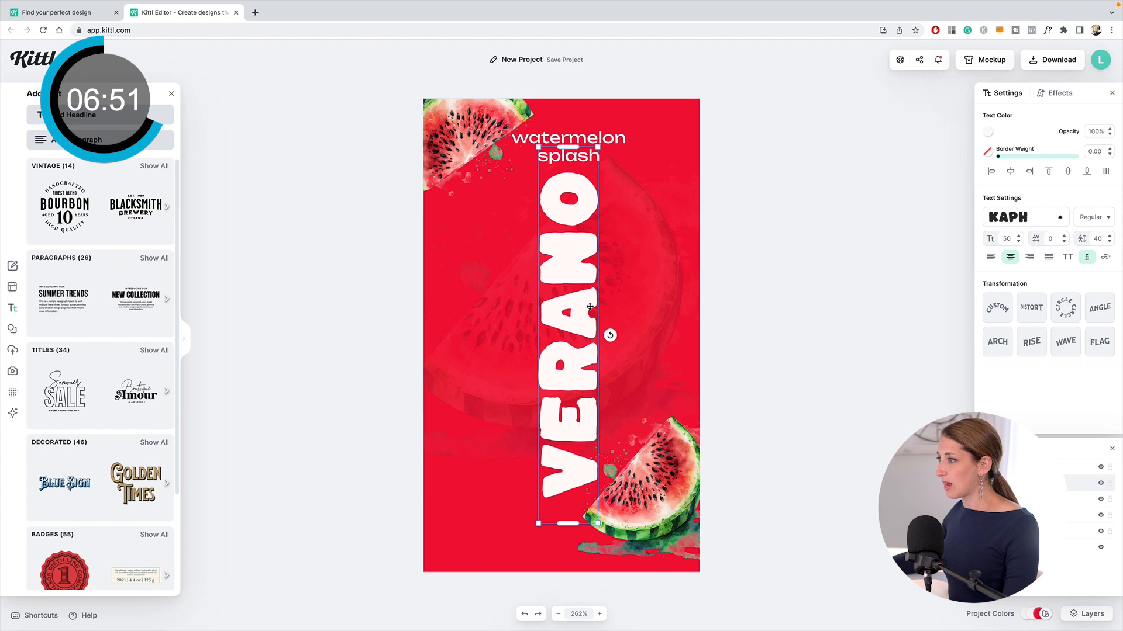
{"action": "left_click_drag", "start_coordinate": [589, 307], "coordinate": [583, 260]}
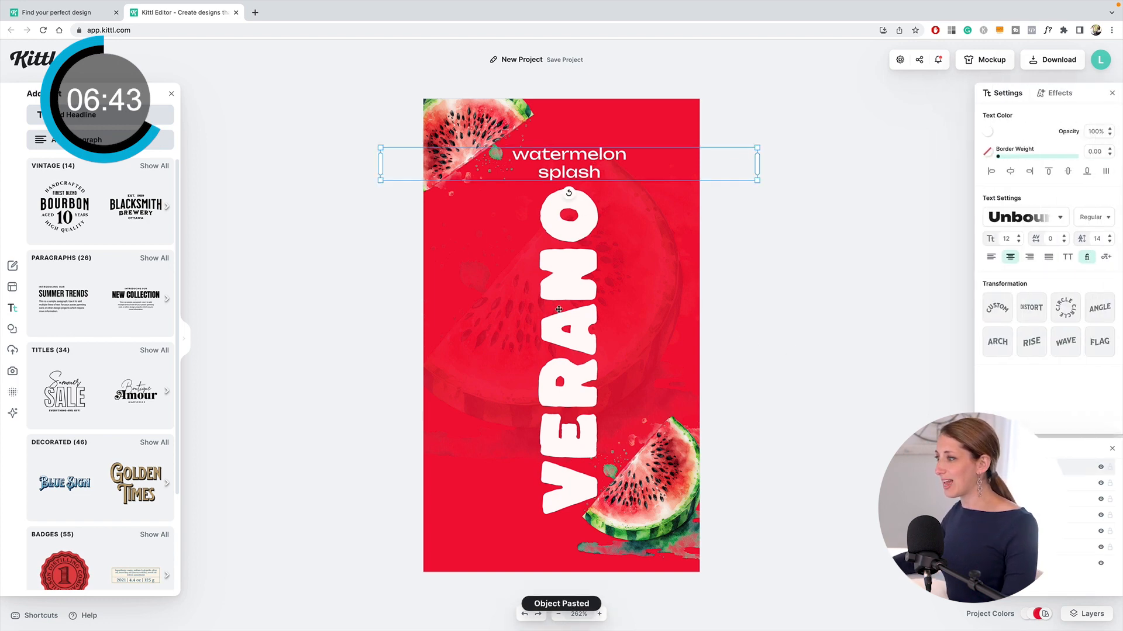
{"action": "left_click_drag", "start_coordinate": [566, 164], "coordinate": [630, 351]}
{"action": "type", "text": "energy sparkling"}
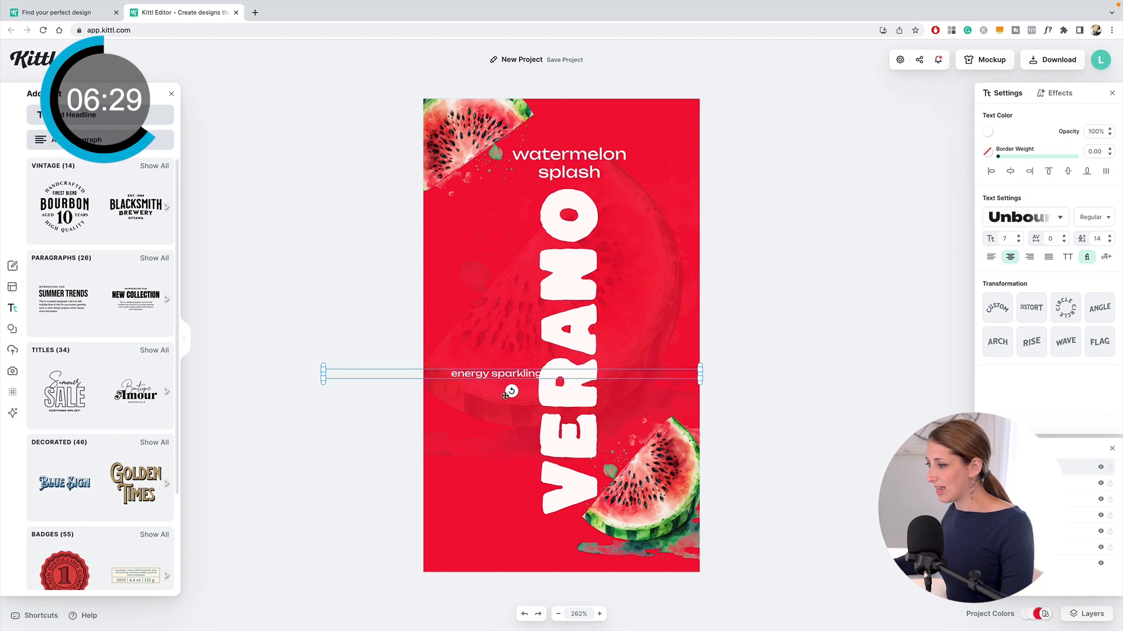
- Rotate 'energy sparkling drink' vertical, place it beside VERANO and select both together
{"action": "left_click_drag", "start_coordinate": [509, 392], "coordinate": [528, 375]}
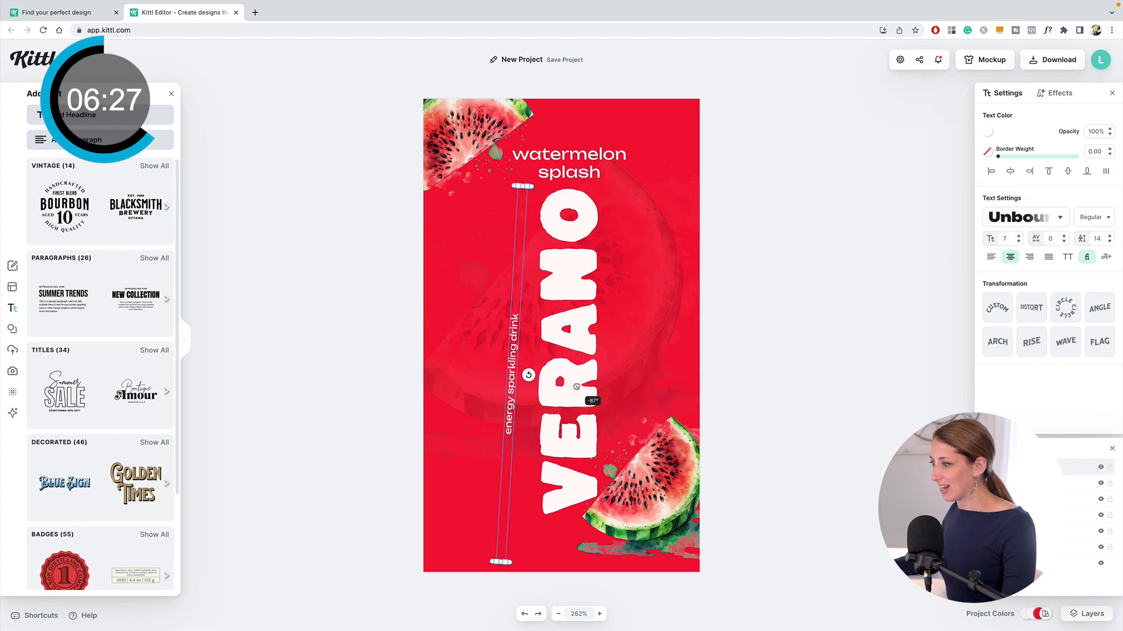
{"action": "left_click_drag", "start_coordinate": [522, 372], "coordinate": [509, 372]}
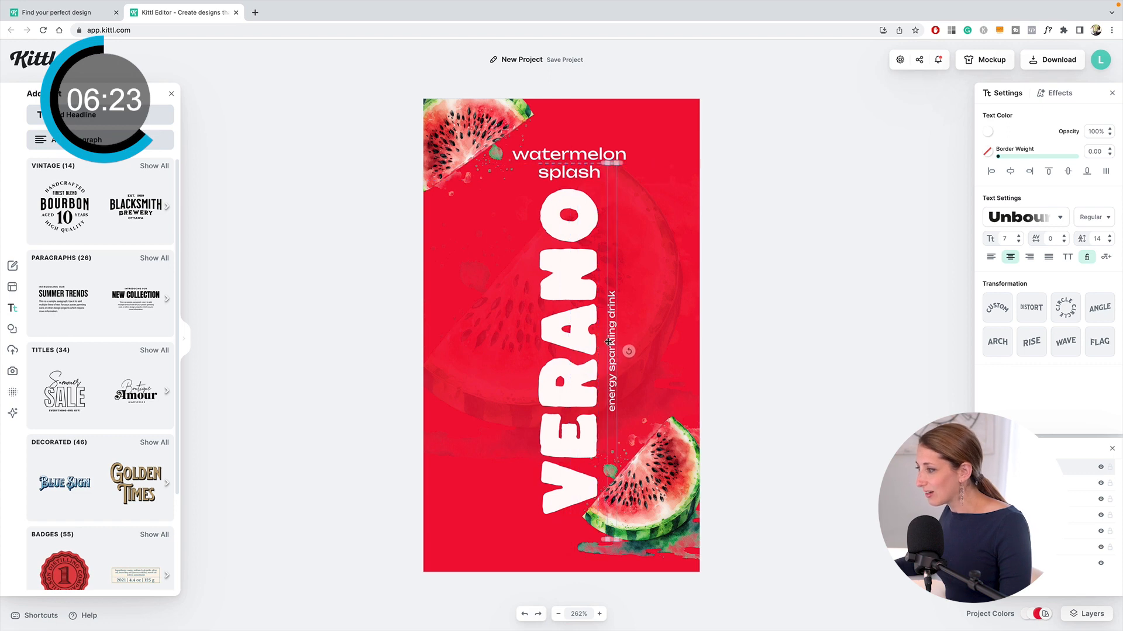
{"action": "left_click_drag", "start_coordinate": [628, 351], "coordinate": [629, 351]}
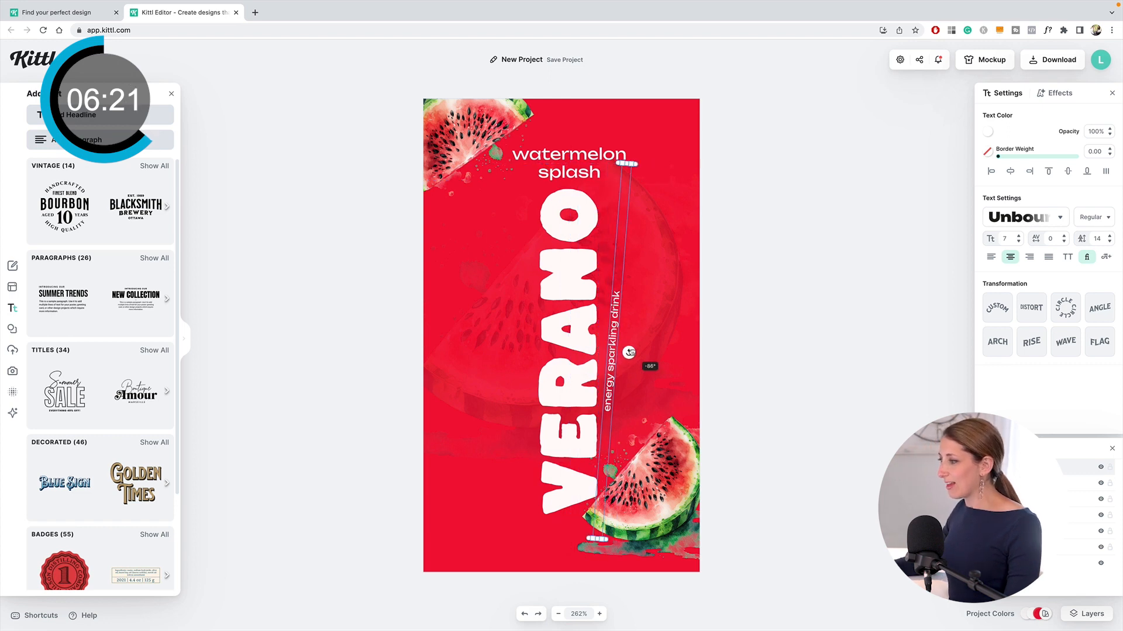
{"action": "left_click_drag", "start_coordinate": [629, 352], "coordinate": [629, 352]}
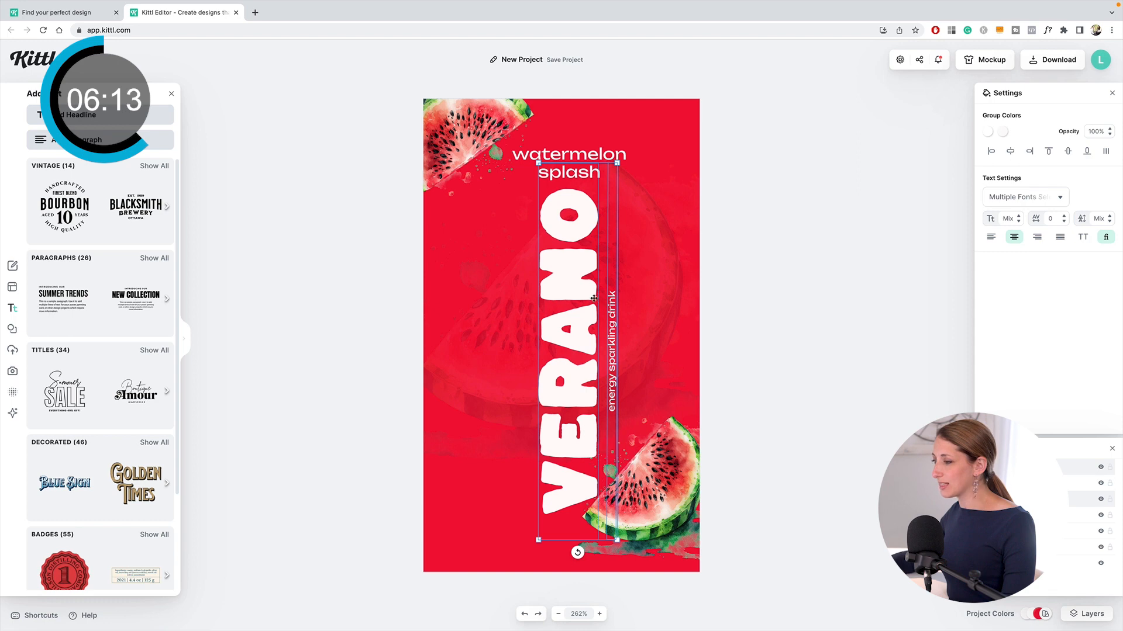
{"action": "mouse_move", "coordinate": [1067, 151]}
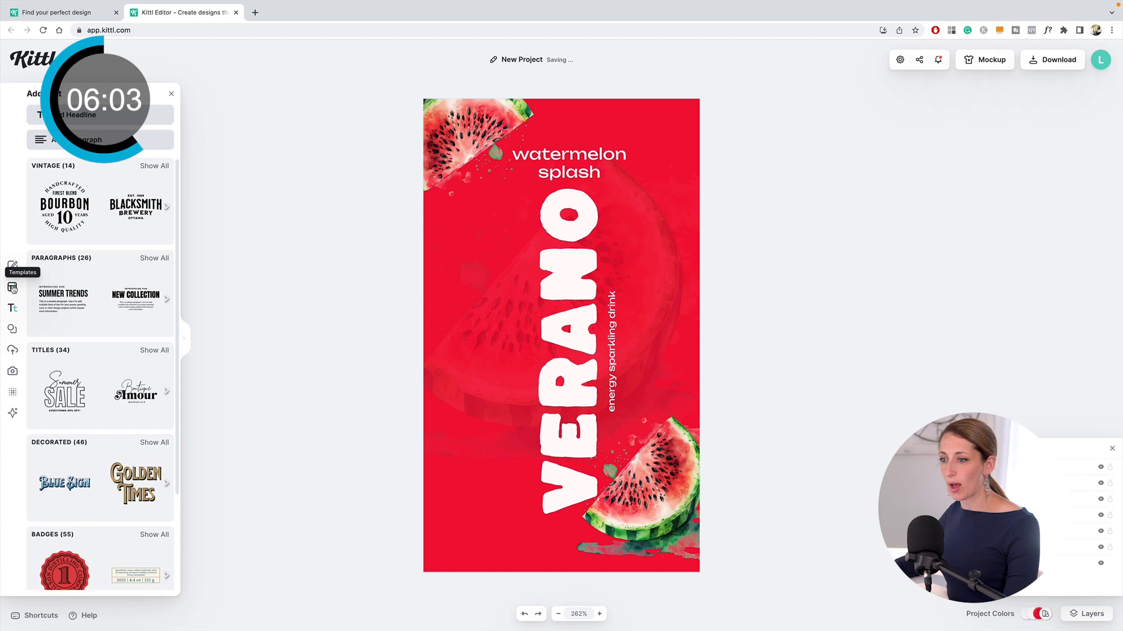
- Add a light green bar along the bottom and layer the lower watermelon slice above it
{"action": "left_click", "coordinate": [12, 341]}
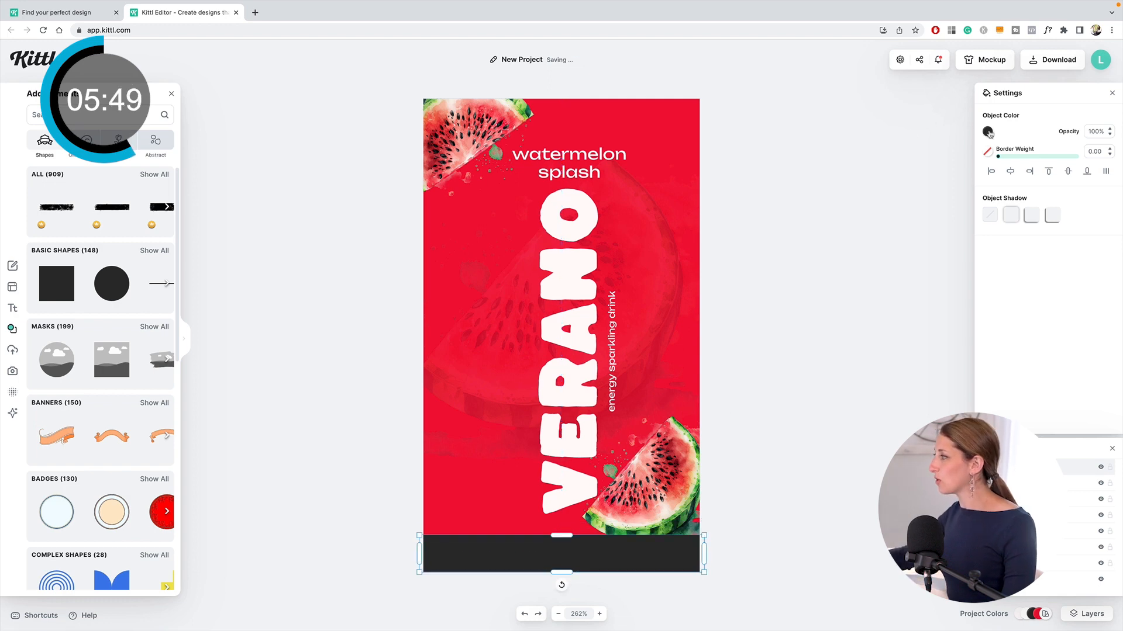
{"action": "left_click", "coordinate": [987, 131]}
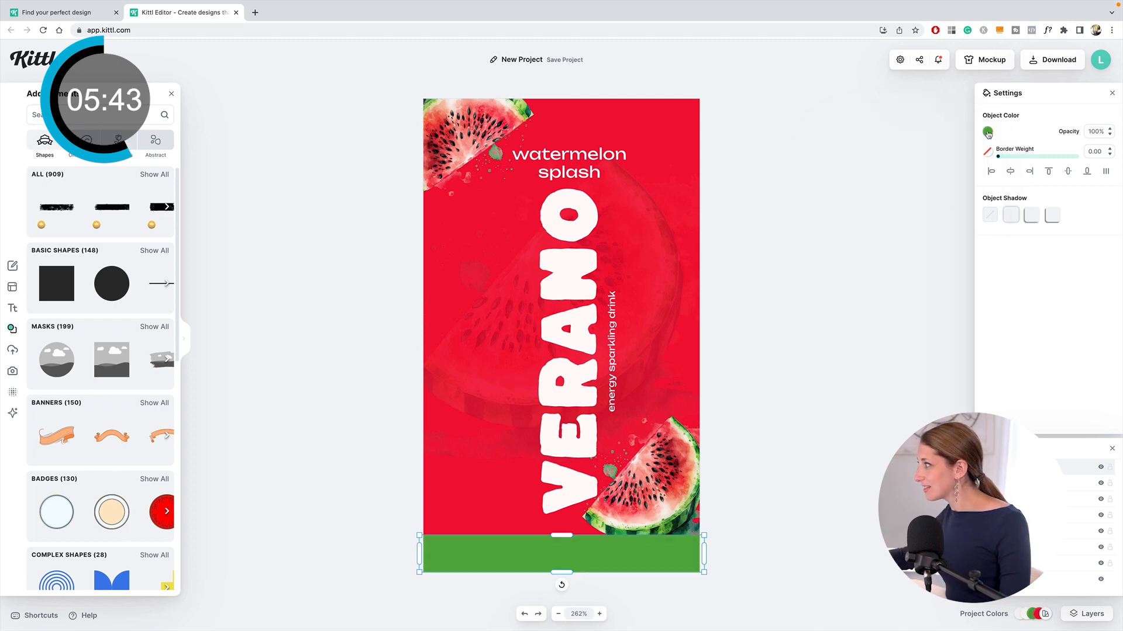
{"action": "left_click", "coordinate": [987, 132]}
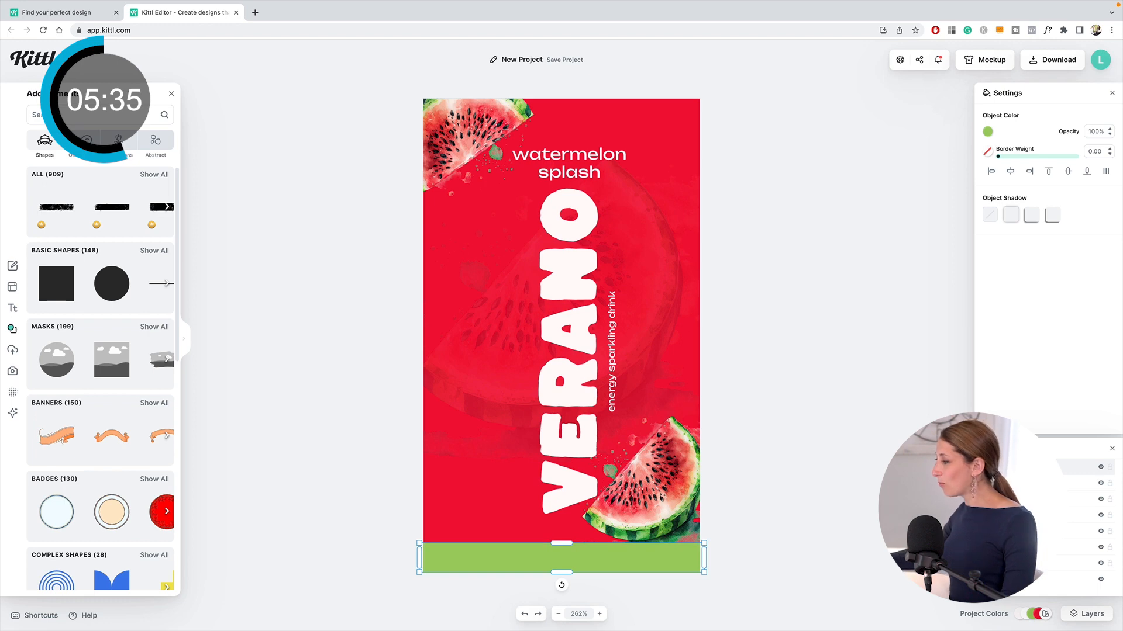
{"action": "left_click", "coordinate": [1084, 614]}
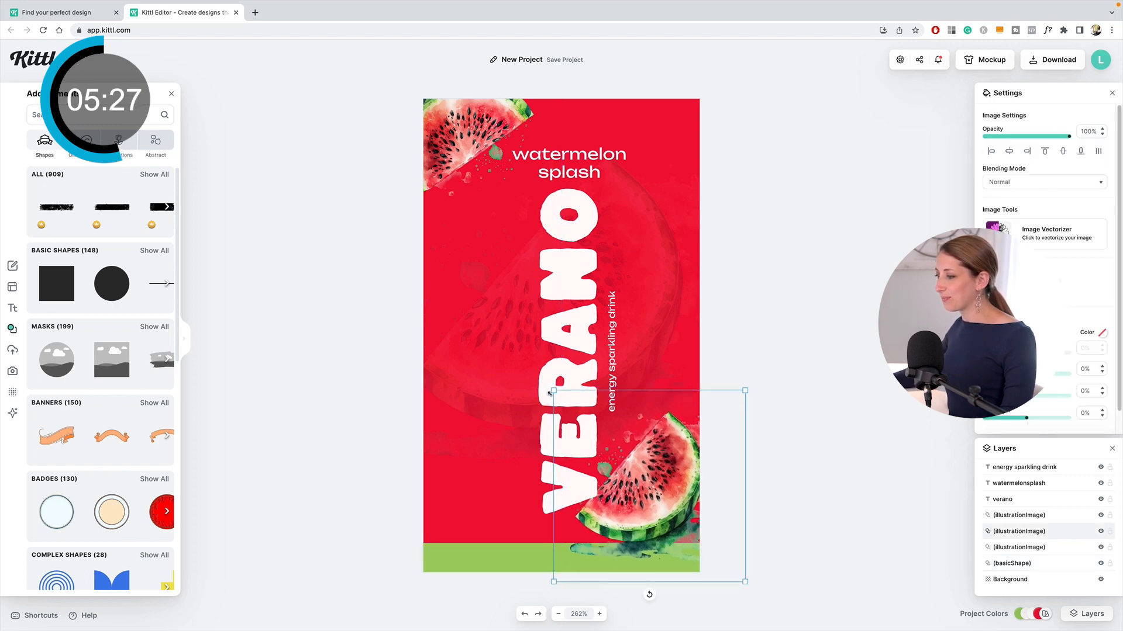
{"action": "left_click", "coordinate": [1003, 499]}
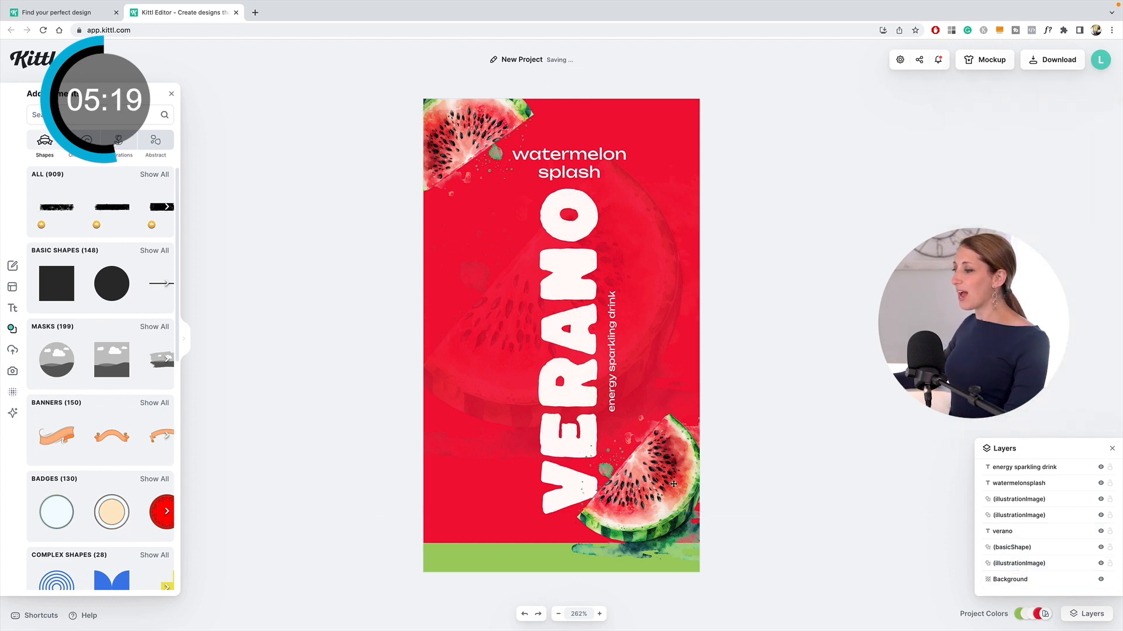
- Add white '12 fl. oz. (355 ml)' text centred on the green bottom bar
{"action": "left_click", "coordinate": [617, 345]}
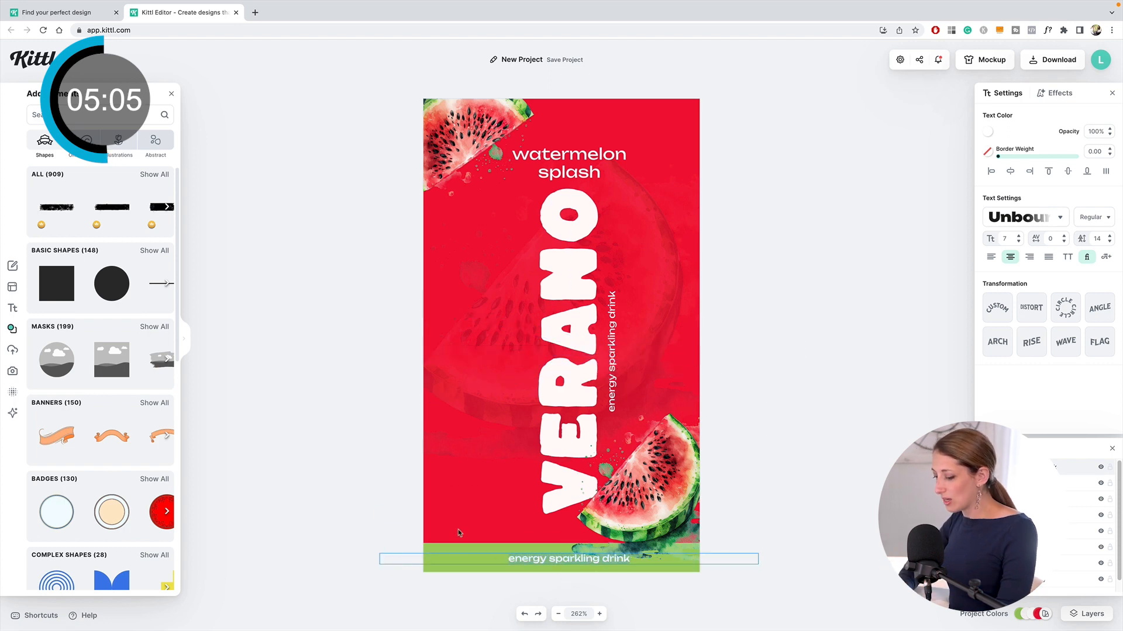
{"action": "type", "text": "12 fl. oz"}
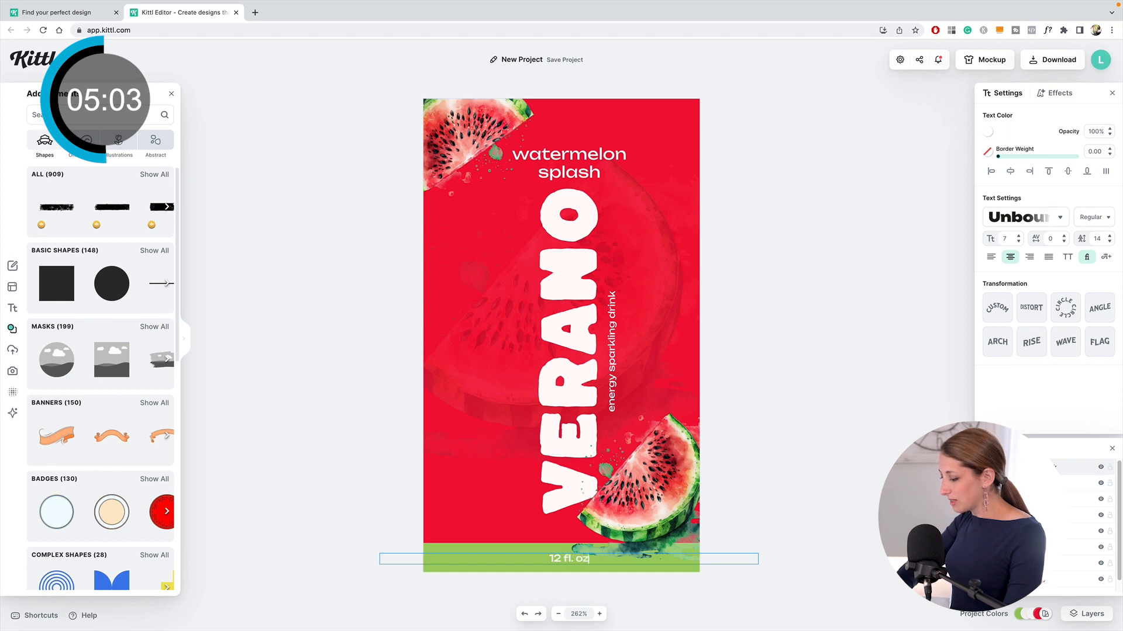
{"action": "type", "text": "(355 ml"}
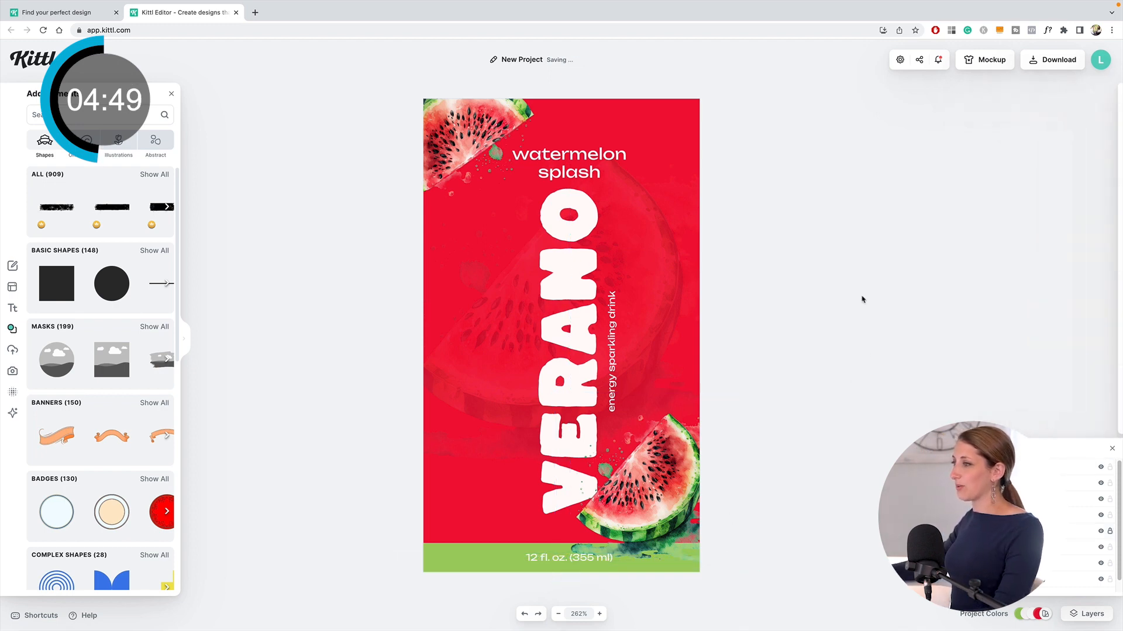
{"action": "mouse_move", "coordinate": [707, 232]}
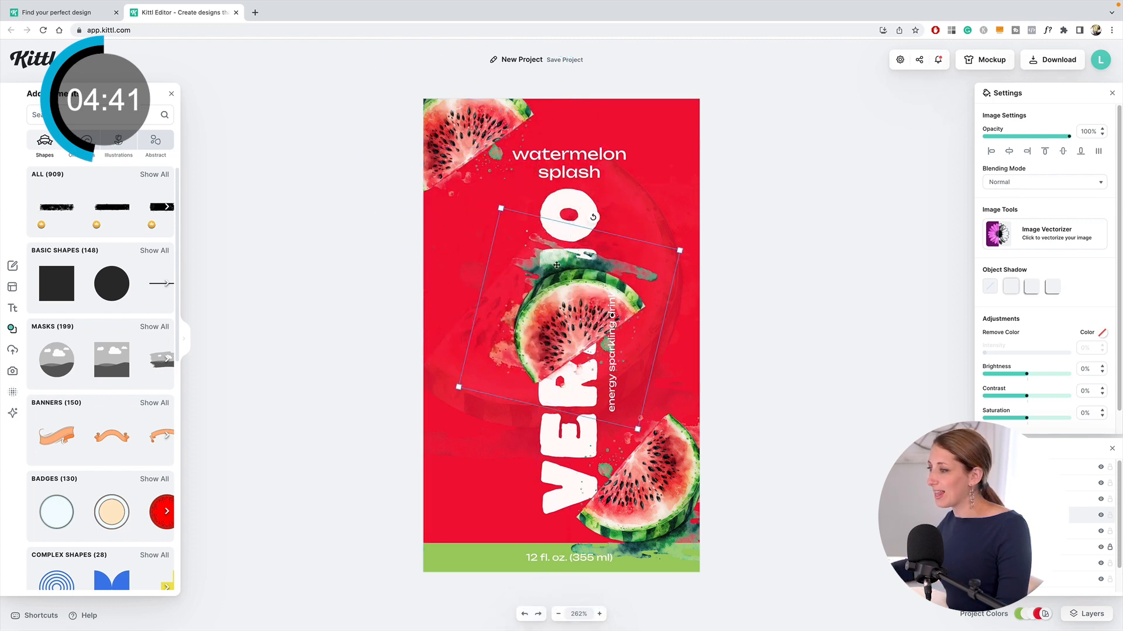
- Tilt the watercolor splash, paste more splash copies and spread them behind VERANO
{"action": "left_click_drag", "start_coordinate": [592, 216], "coordinate": [566, 215]}
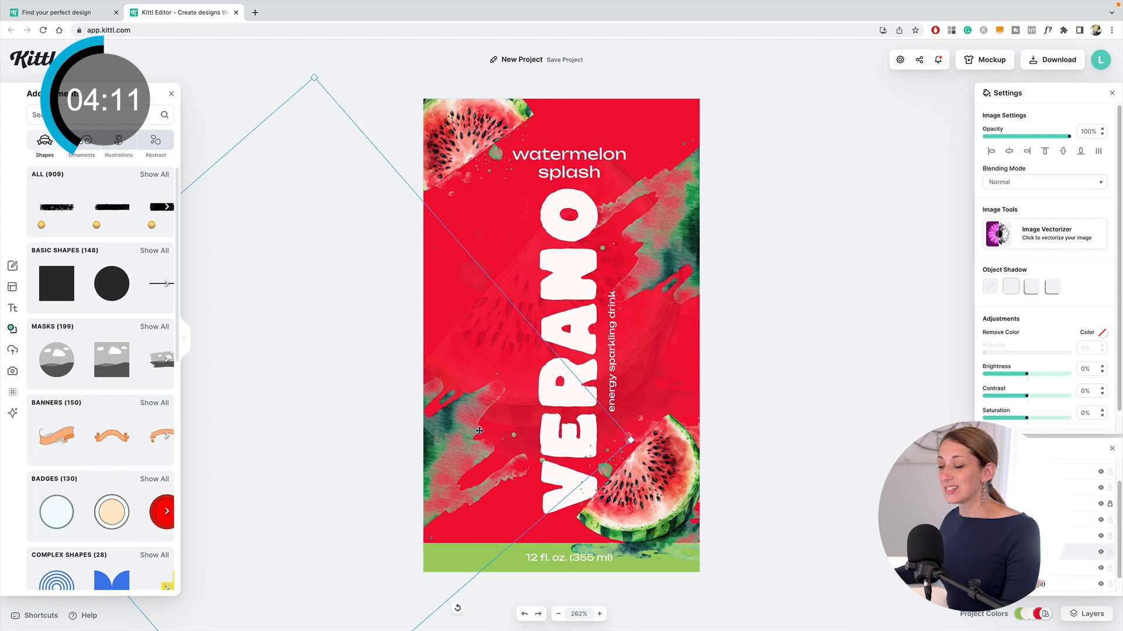
{"action": "key", "text": "ctrl+v"}
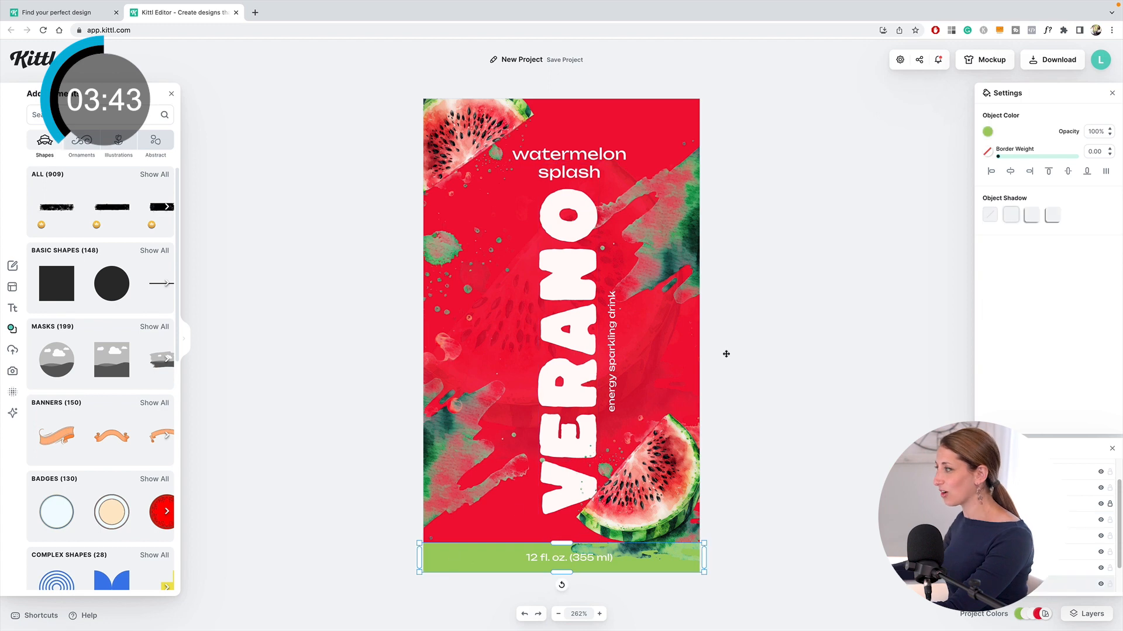
{"action": "left_click", "coordinate": [987, 131]}
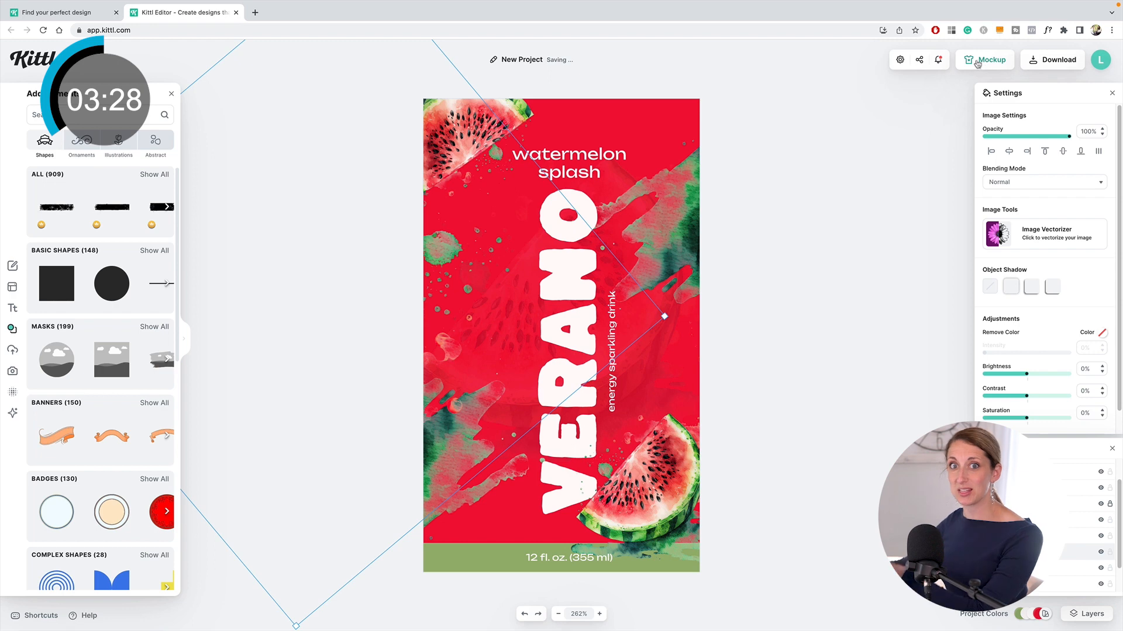
- Place the VERANO label on the drink can mockup from the Packaging mockups
{"action": "left_click", "coordinate": [985, 59]}
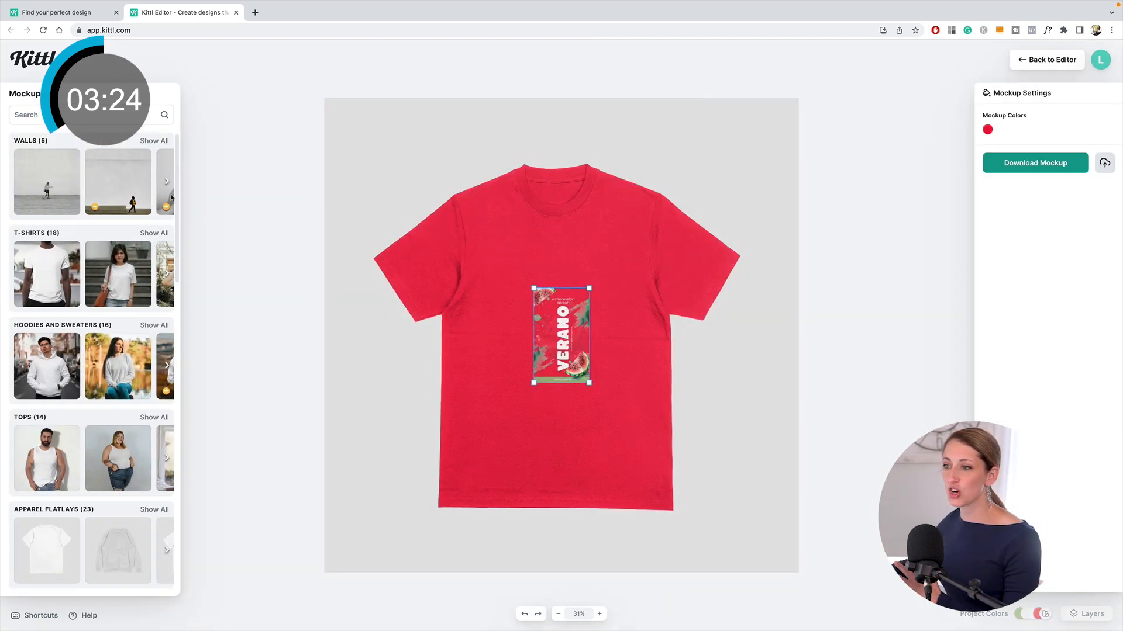
{"action": "scroll", "scroll_direction": "down", "scroll_amount": 3}
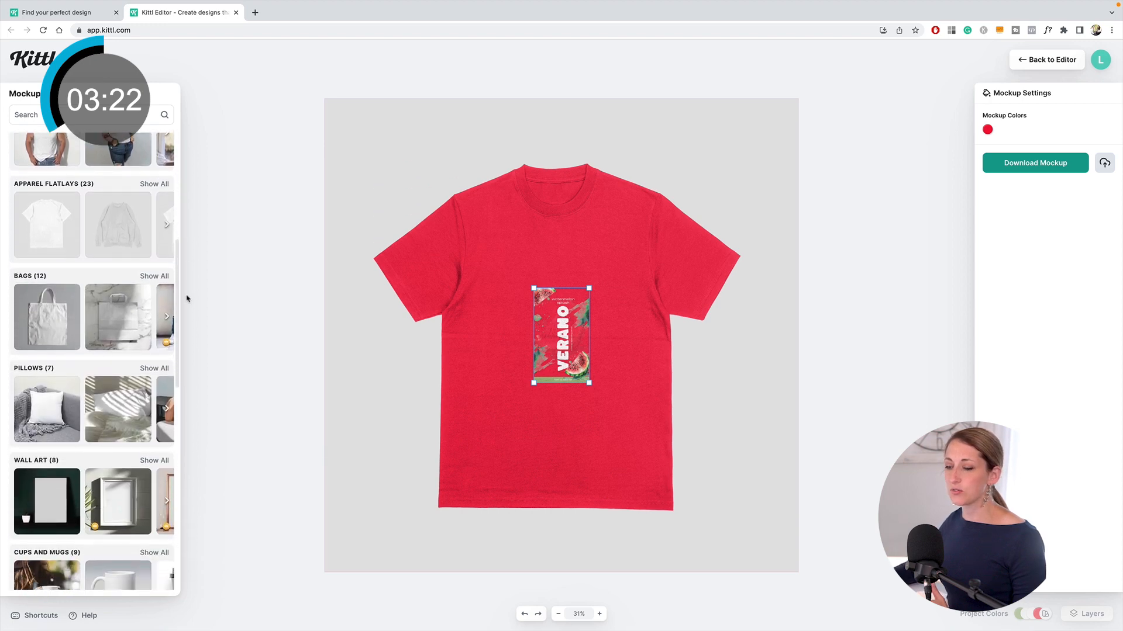
{"action": "scroll", "scroll_direction": "down", "scroll_amount": 3}
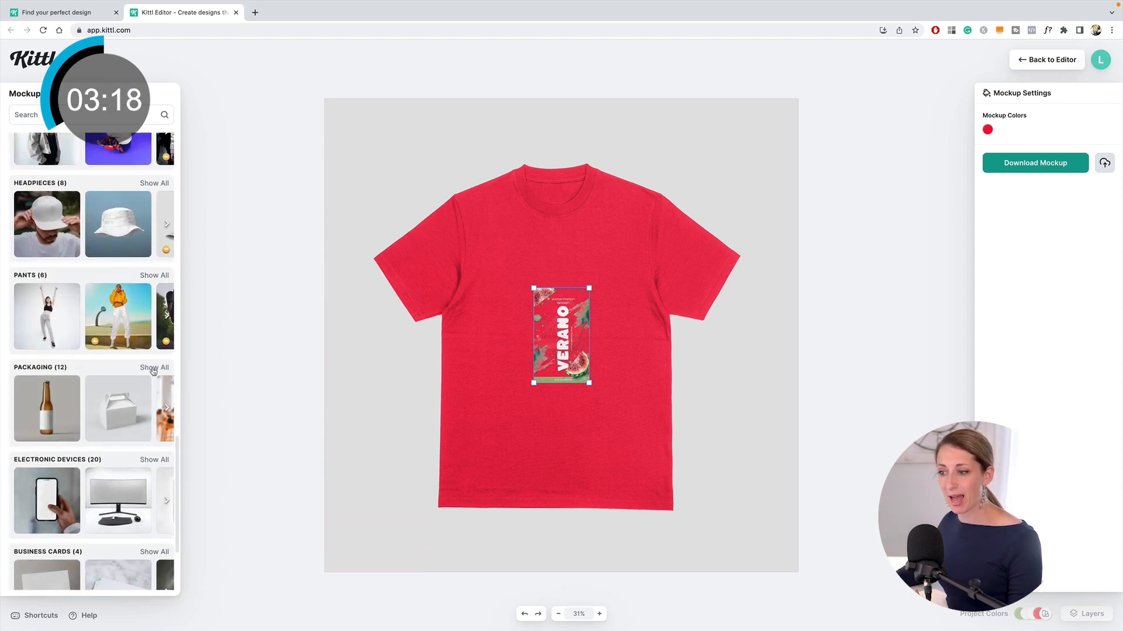
{"action": "left_click", "coordinate": [153, 367]}
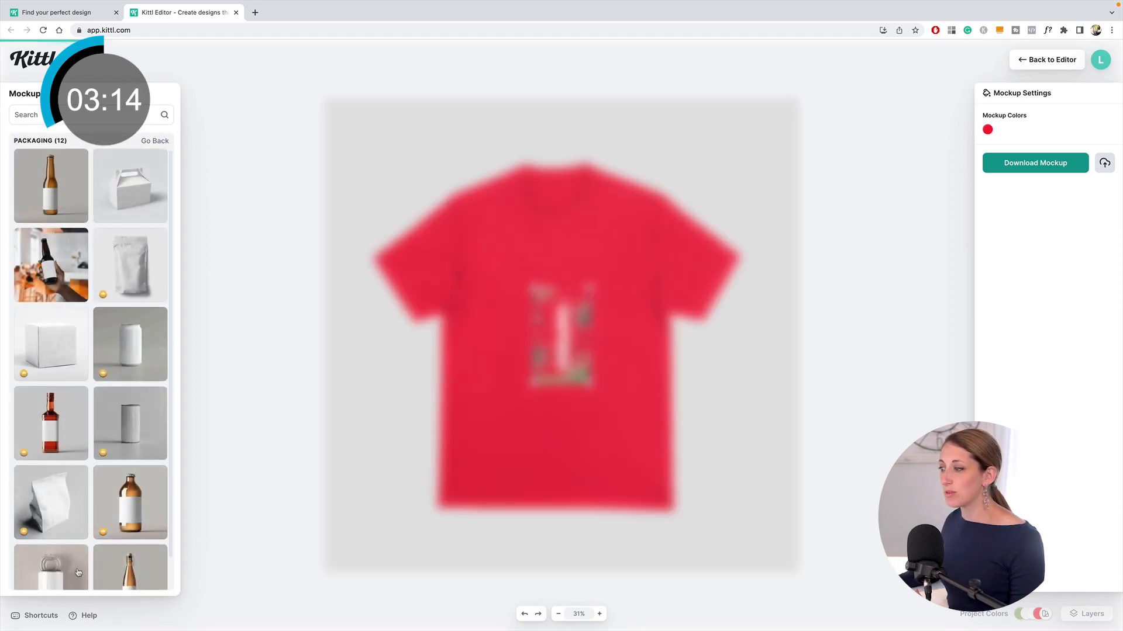
{"action": "left_click", "coordinate": [130, 344]}
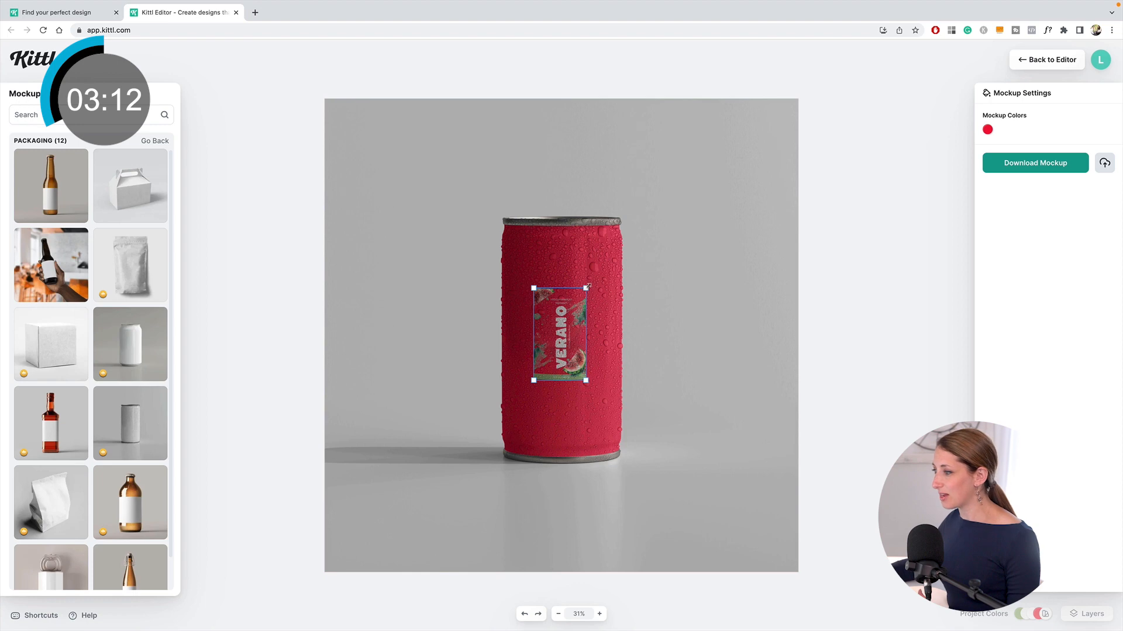
- Enlarge the label to cover the whole can and download the mockup as artboard.jpg
{"action": "left_click_drag", "start_coordinate": [588, 383], "coordinate": [604, 399]}
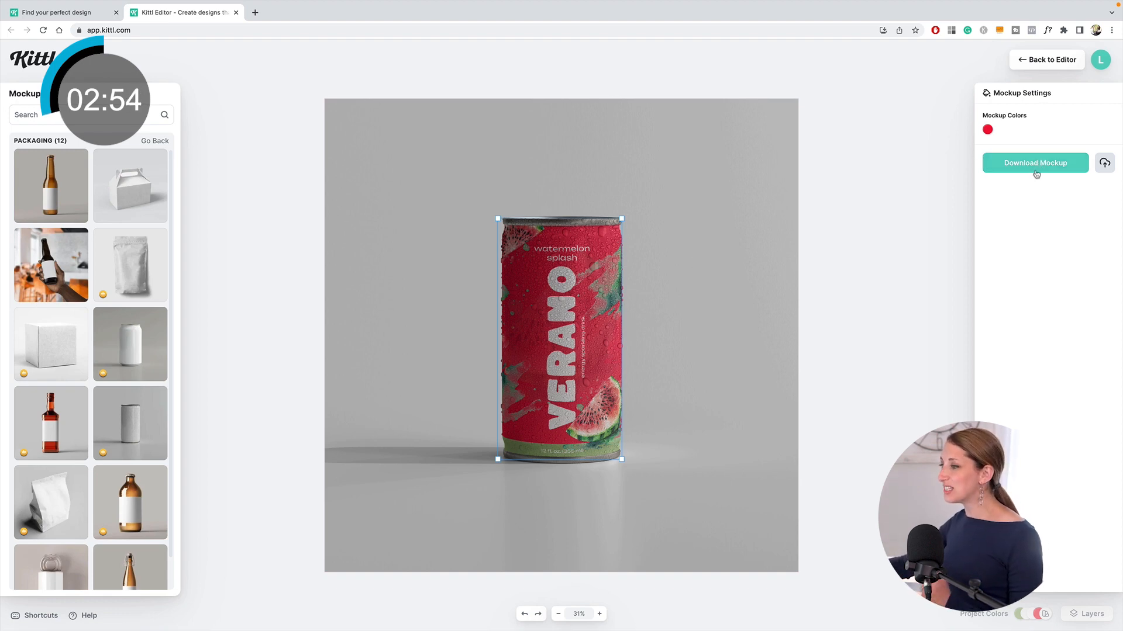
{"action": "left_click", "coordinate": [1035, 163]}
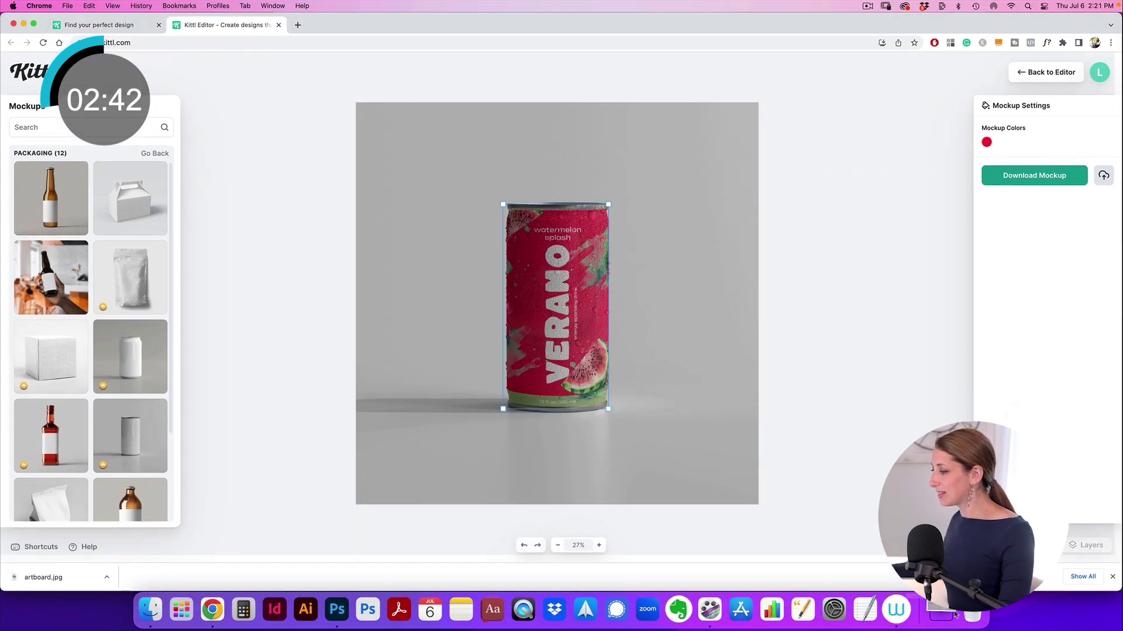
- Open artboard.jpg in Photoshop, brighten highlights with Levels, and layer the watermelon splash behind the can
{"action": "left_click", "coordinate": [337, 610]}
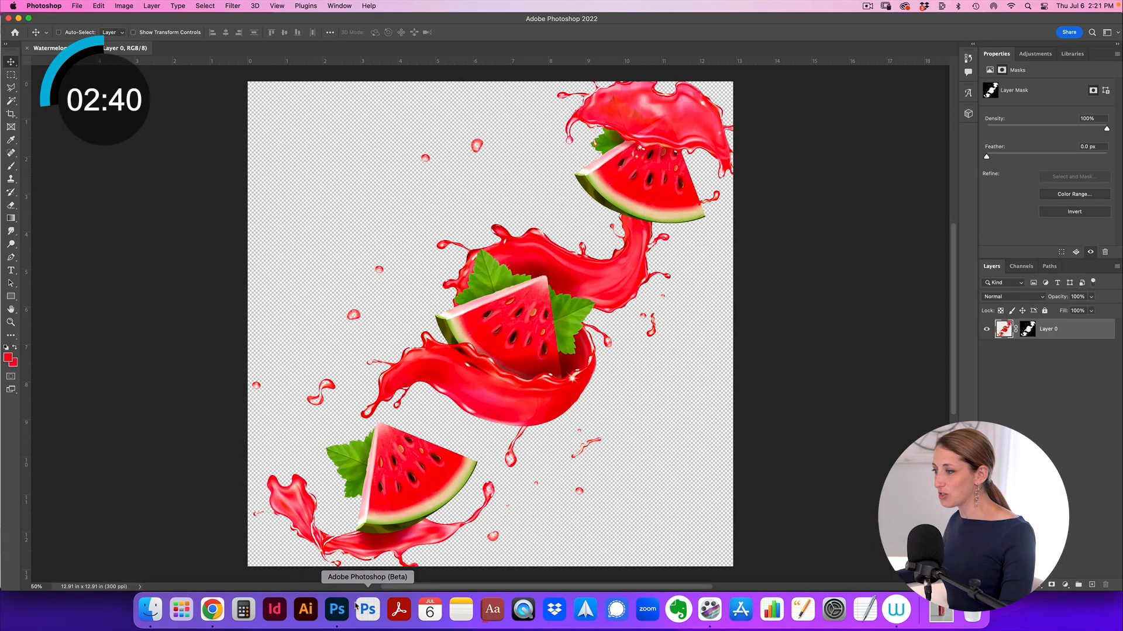
{"action": "left_click", "coordinate": [205, 48]}
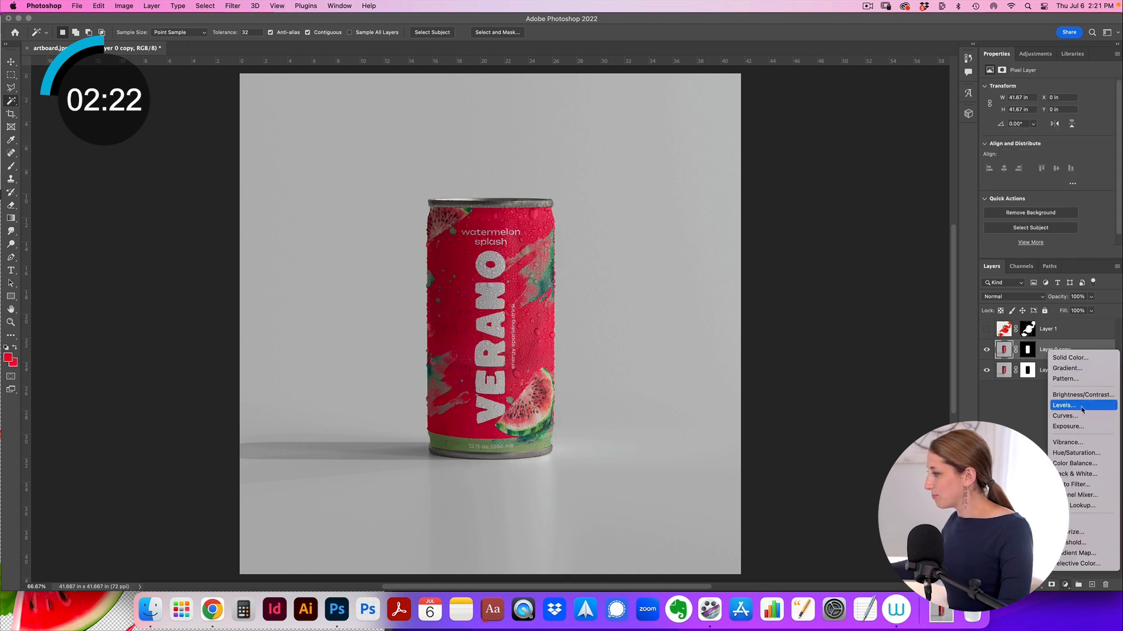
{"action": "left_click", "coordinate": [1063, 404]}
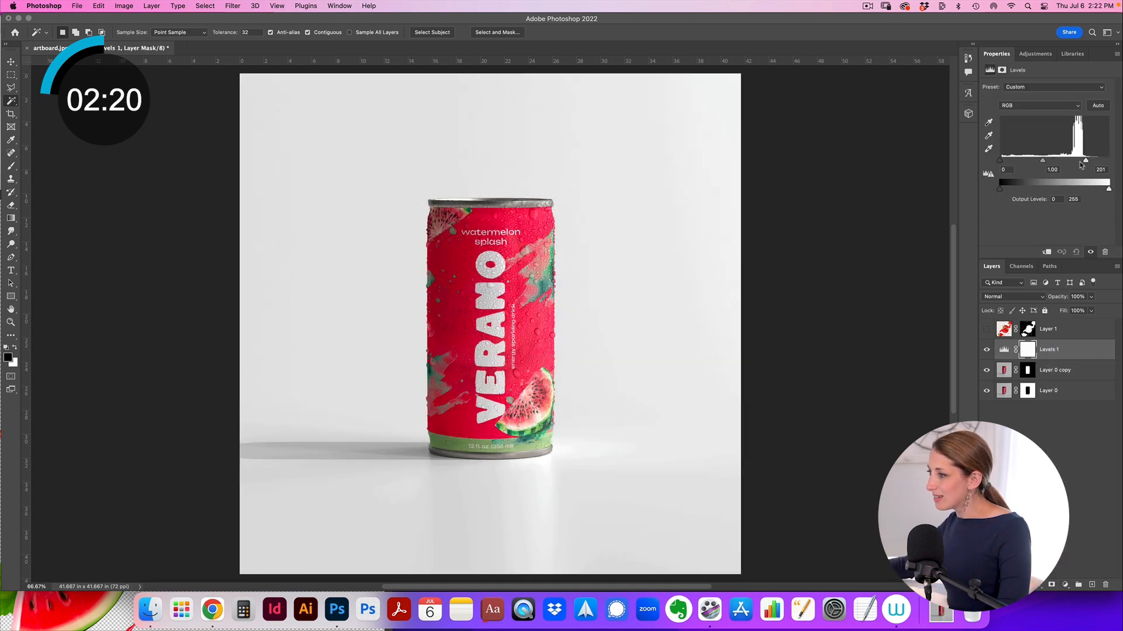
{"action": "left_click_drag", "start_coordinate": [1083, 160], "coordinate": [1074, 160]}
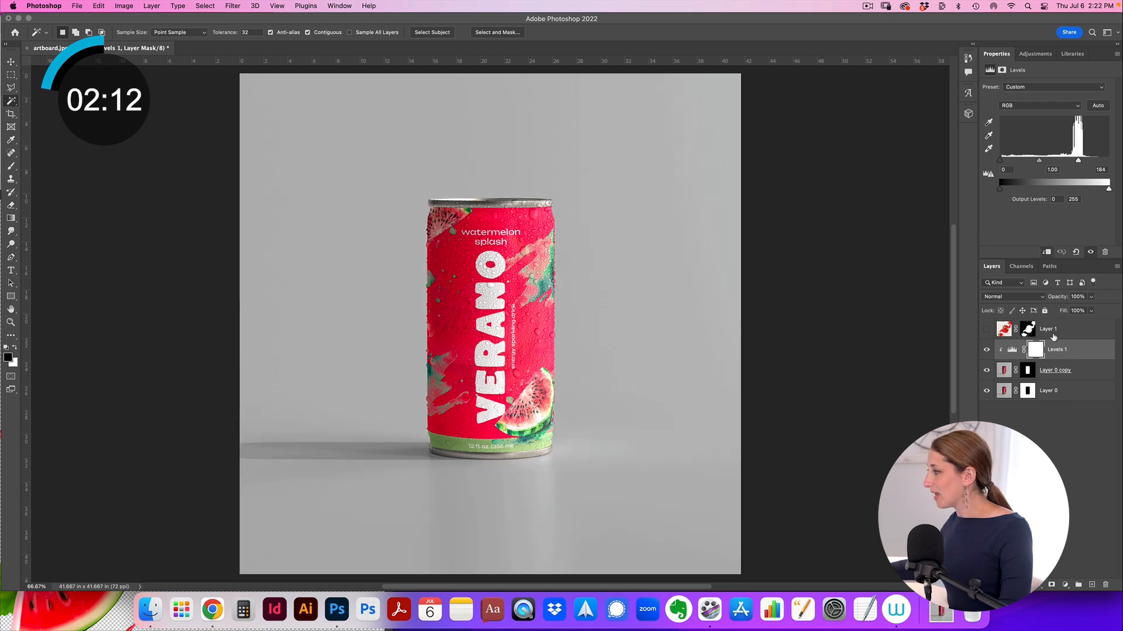
{"action": "left_click_drag", "start_coordinate": [1048, 329], "coordinate": [1048, 370]}
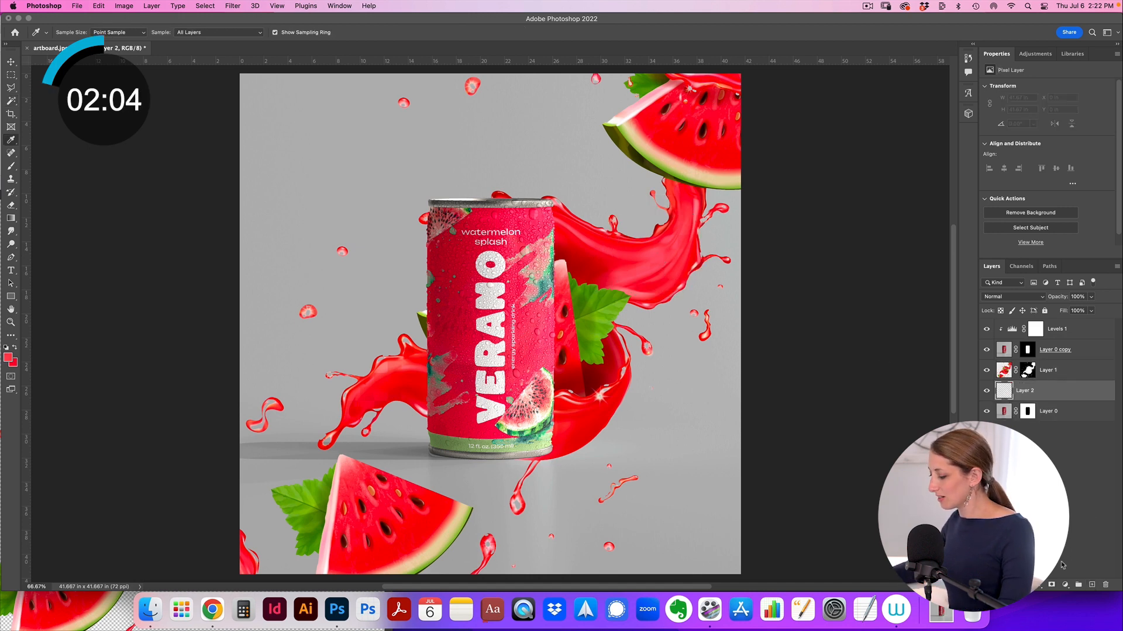
- Fill a new layer with red and scale down and tilt the watermelon splash around the can
{"action": "left_click", "coordinate": [1012, 298]}
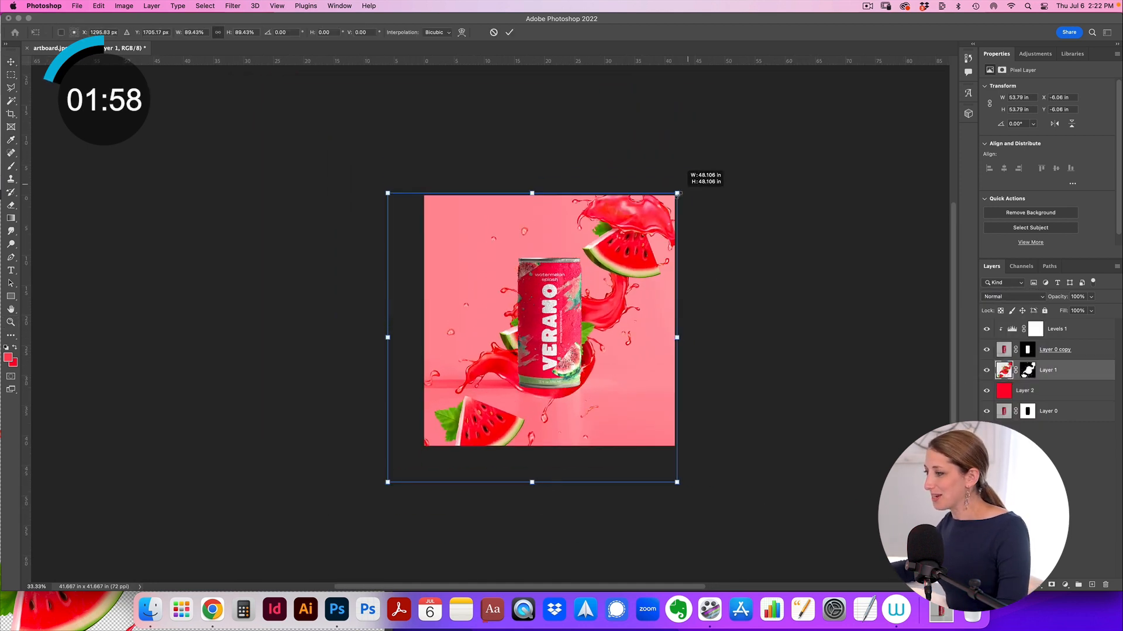
{"action": "left_click_drag", "start_coordinate": [677, 193], "coordinate": [708, 215]}
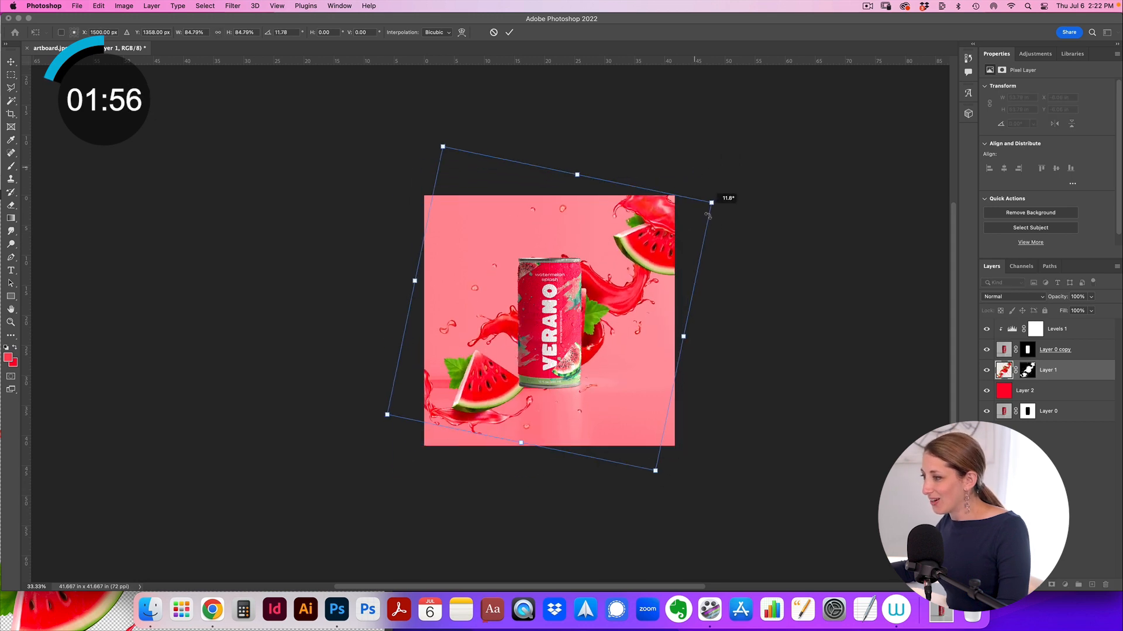
{"action": "left_click_drag", "start_coordinate": [707, 215], "coordinate": [656, 260]}
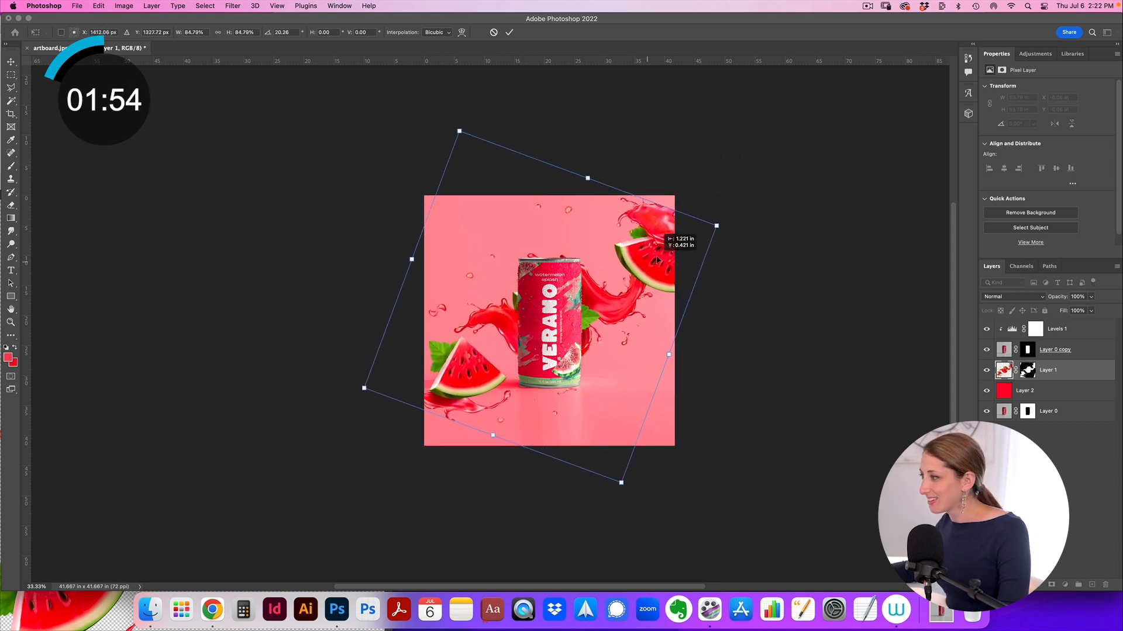
{"action": "left_click_drag", "start_coordinate": [716, 227], "coordinate": [723, 214]}
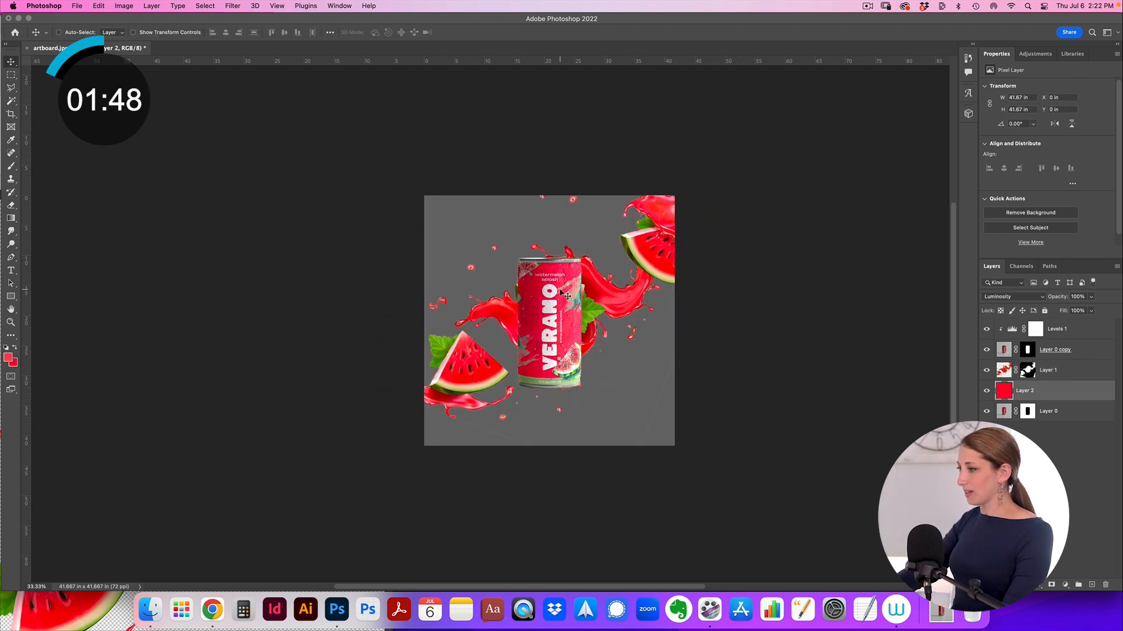
- Blend the red layer as Overlay for a pink background and darken its midtones with a second Levels
{"action": "left_click", "coordinate": [1011, 297]}
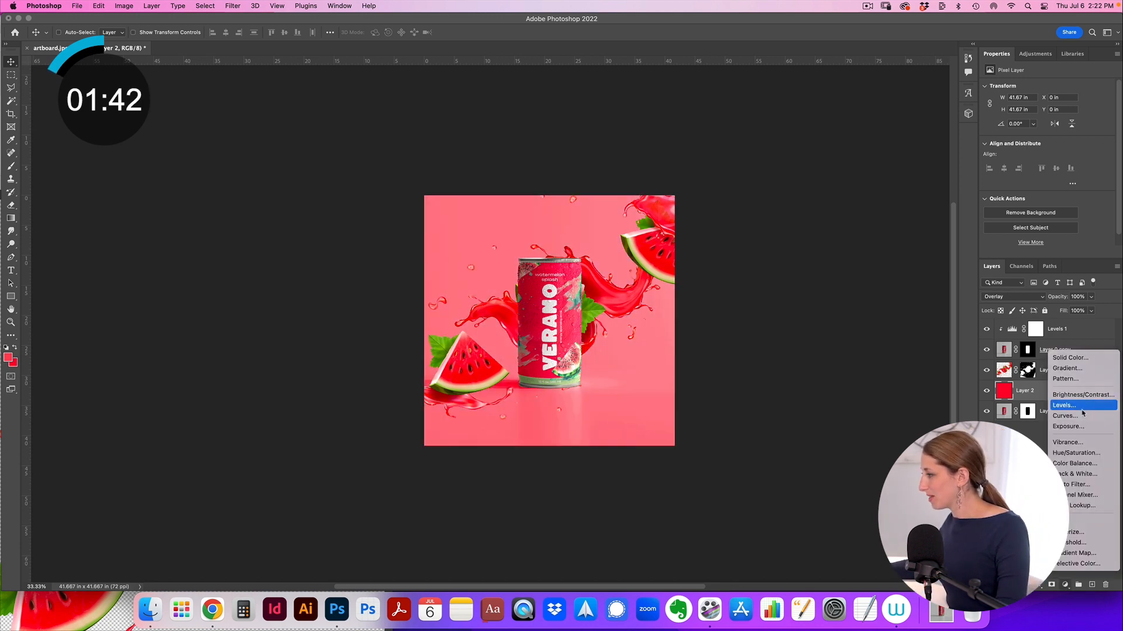
{"action": "left_click", "coordinate": [1064, 405]}
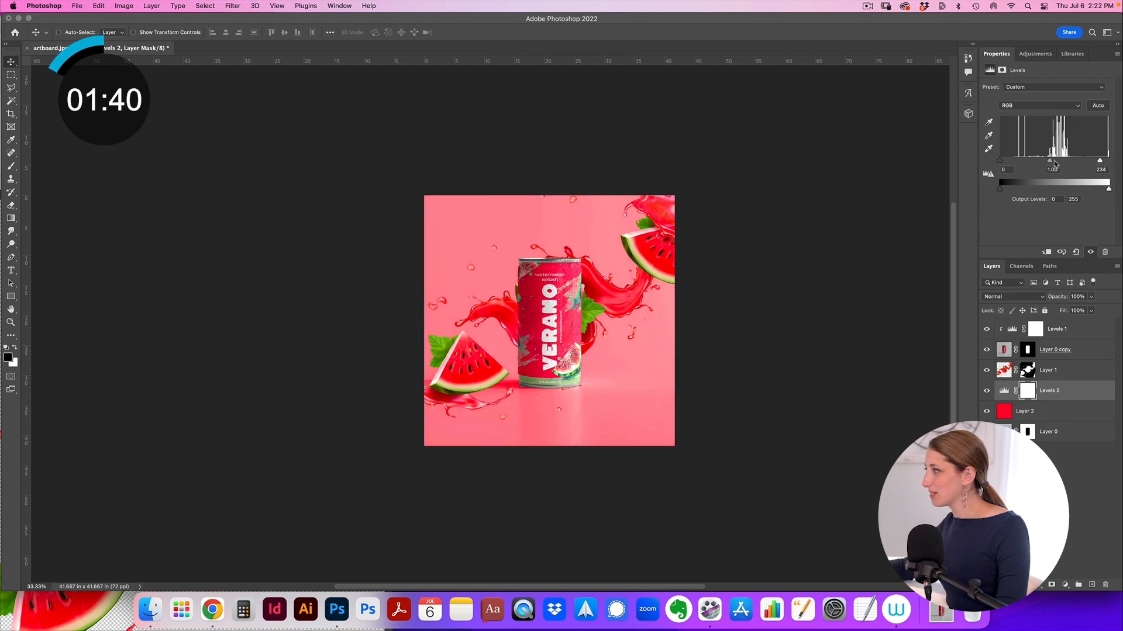
{"action": "left_click_drag", "start_coordinate": [1056, 161], "coordinate": [1054, 161]}
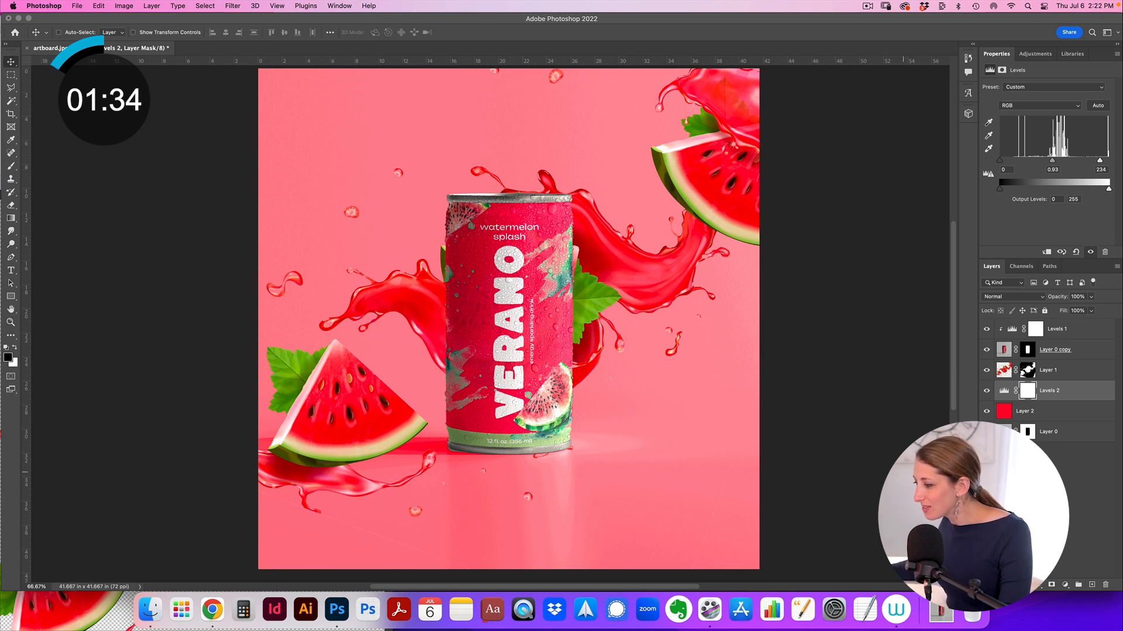
{"action": "left_click", "coordinate": [1047, 370]}
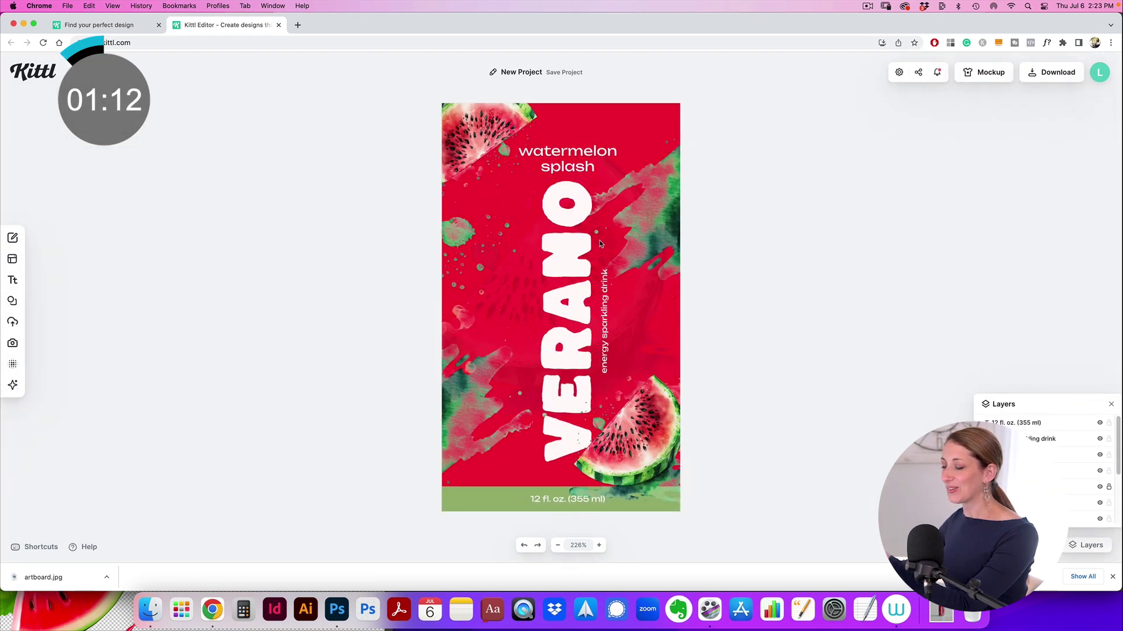
- Download the Kittl label as an SVG file, New Project.svg
{"action": "left_click", "coordinate": [1057, 72]}
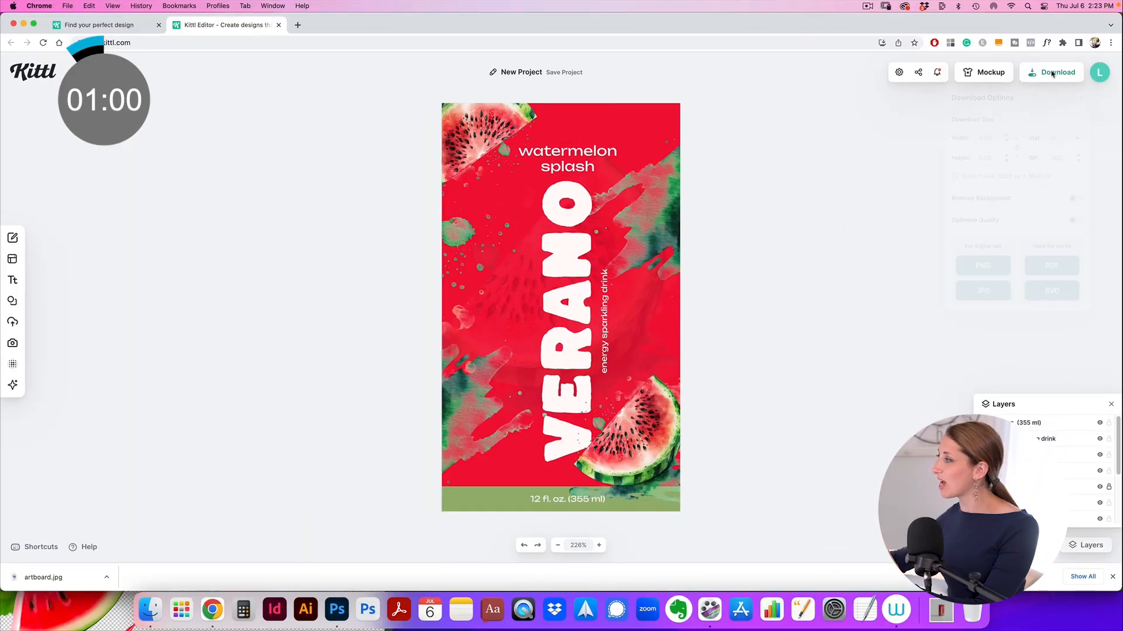
{"action": "left_click", "coordinate": [1052, 73]}
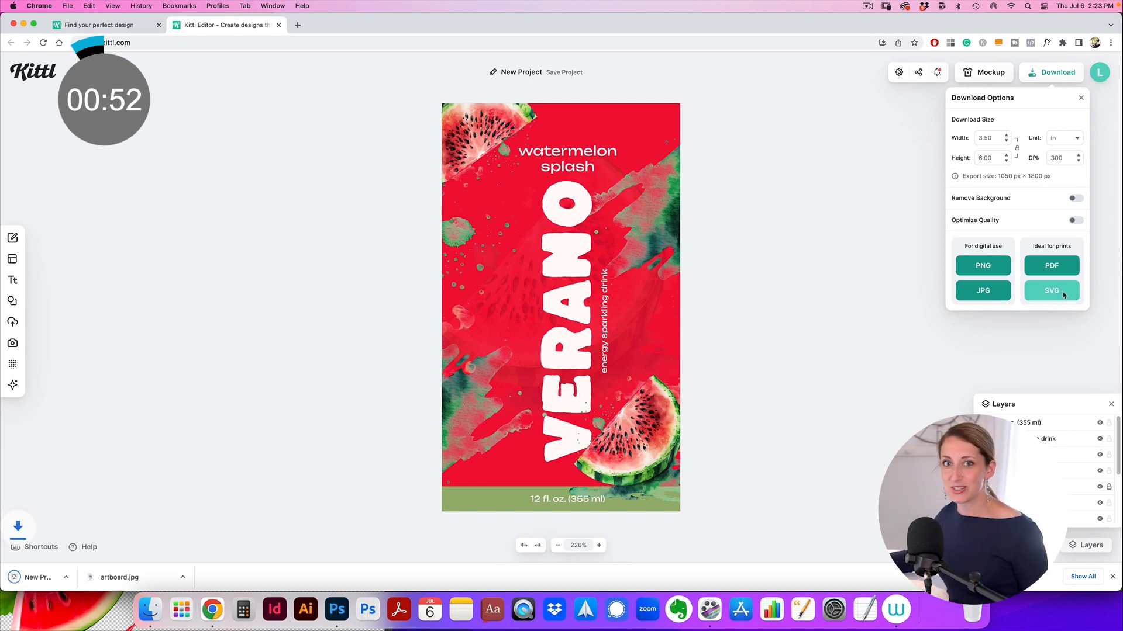
{"action": "left_click", "coordinate": [1052, 290]}
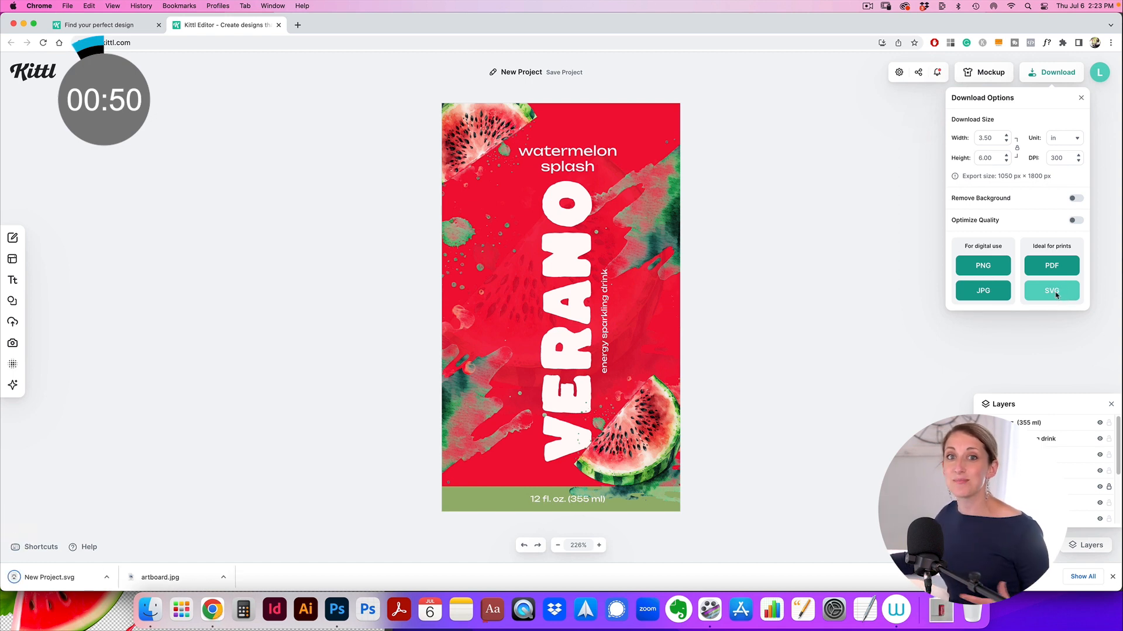